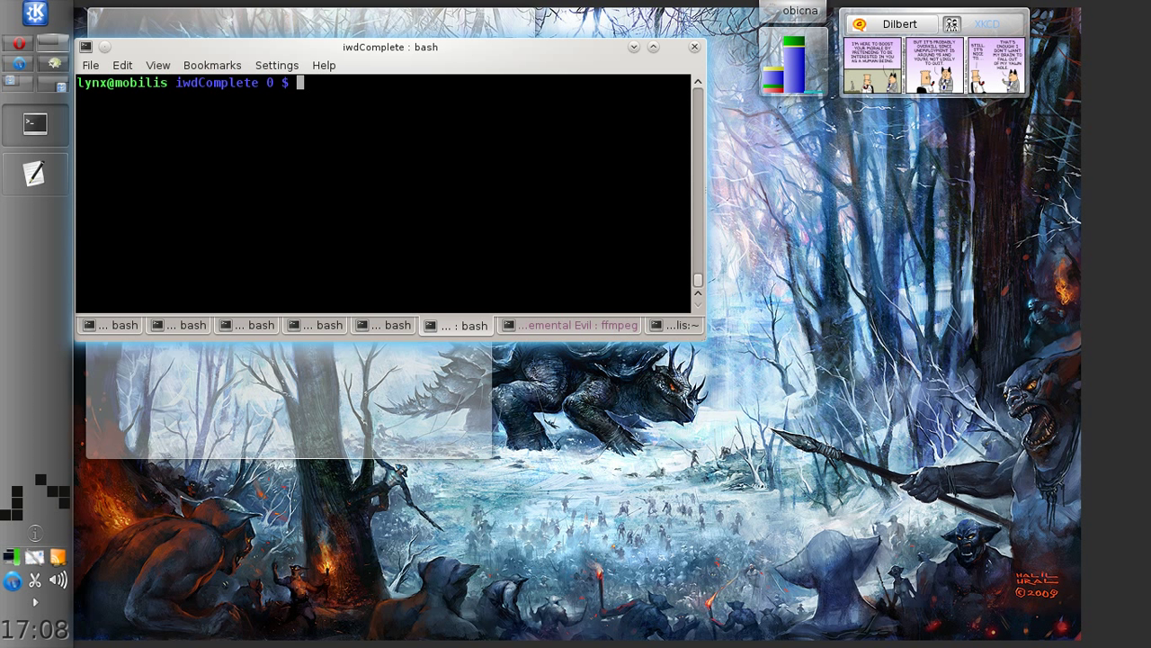
Run gemrb, see the config-not-found error, and start a gemrb -c command pointing under /etc/.
text(gemrb)
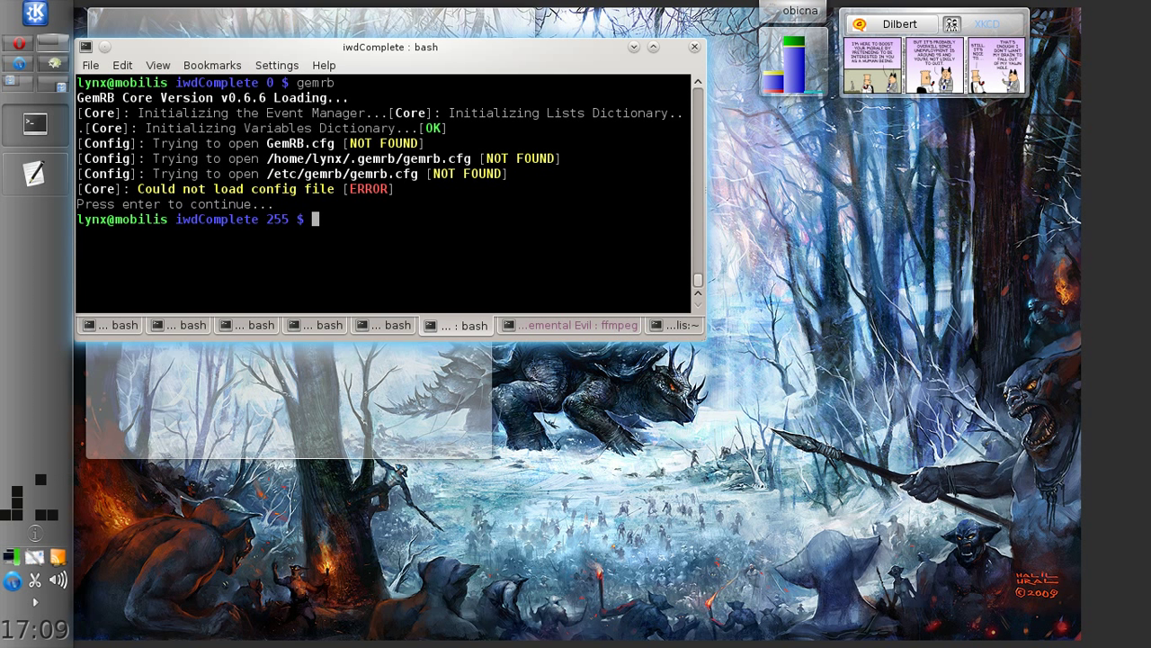
text(gemrb)
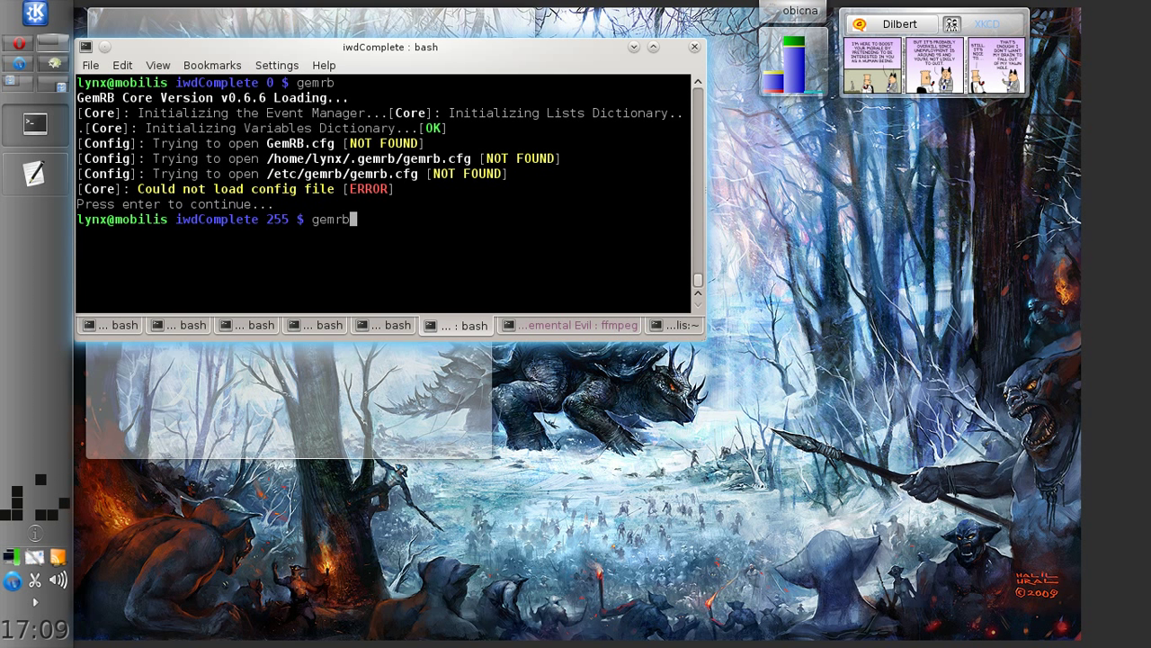
text(-c)
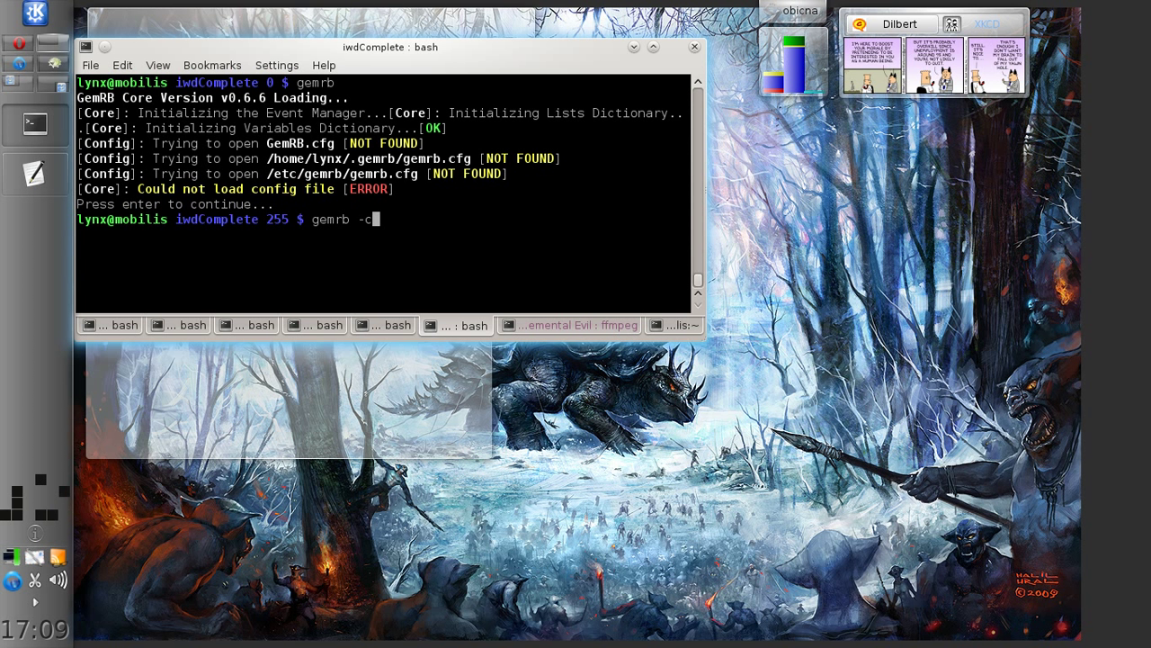
text(/etc/)
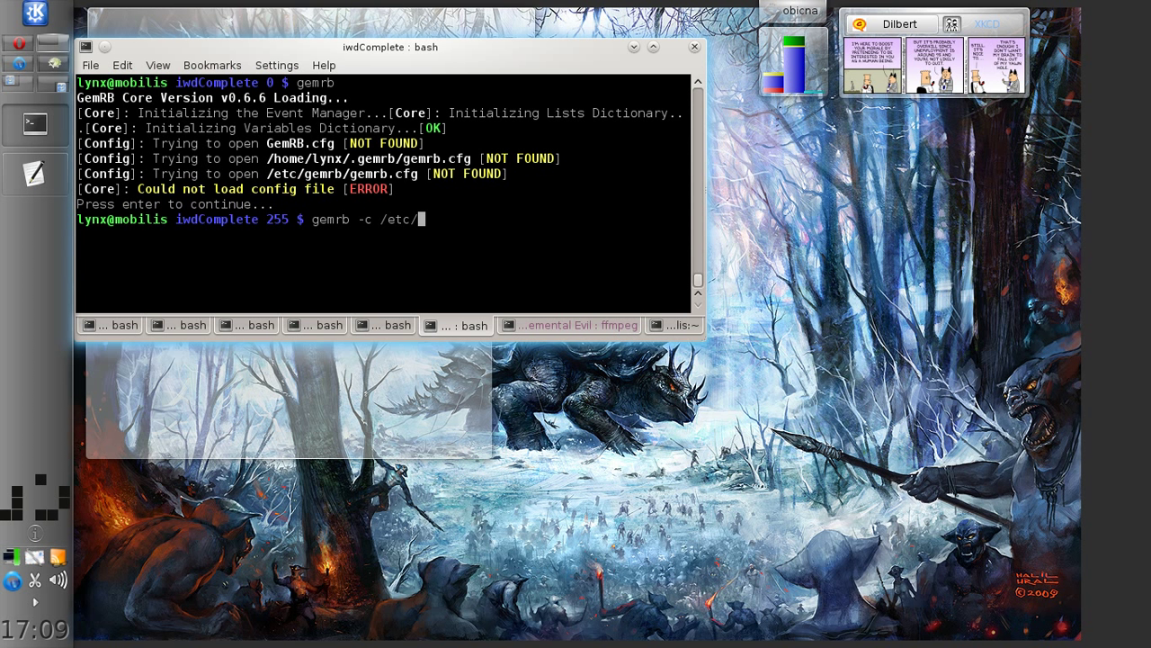
Run gemrb -c /etc/gemrb/GemRB.cfg.sample, hit the invalid Cache path error, and begin an rmdir command.
text(gemrb/GemRB.cfg.sample)
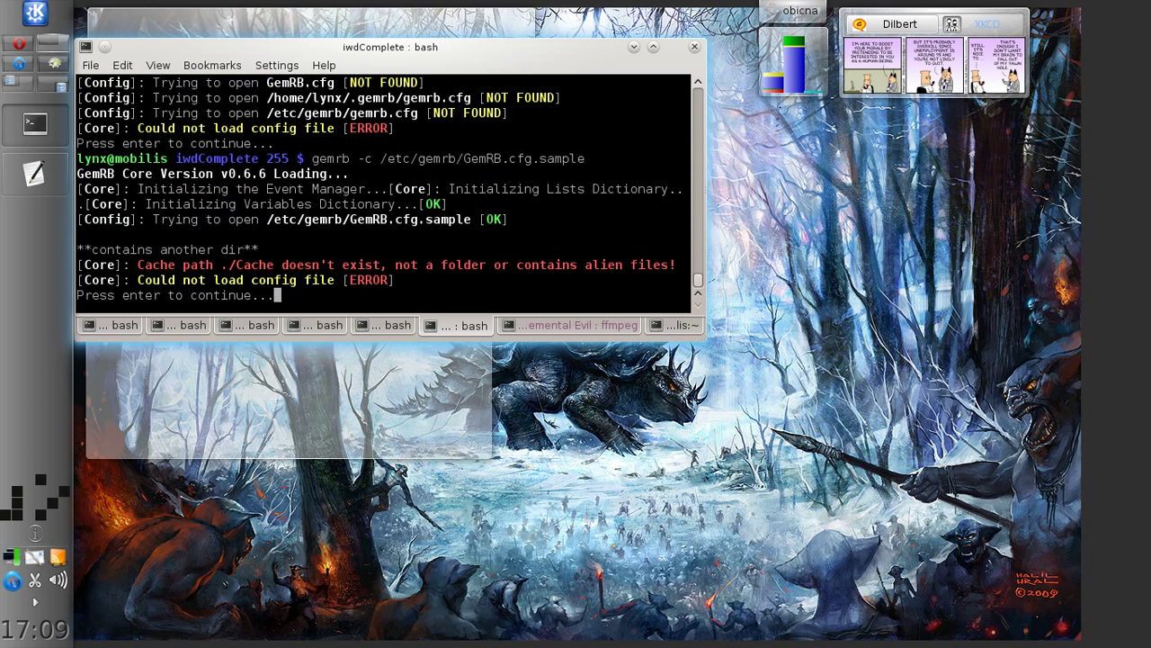
click(468, 324)
text(q)
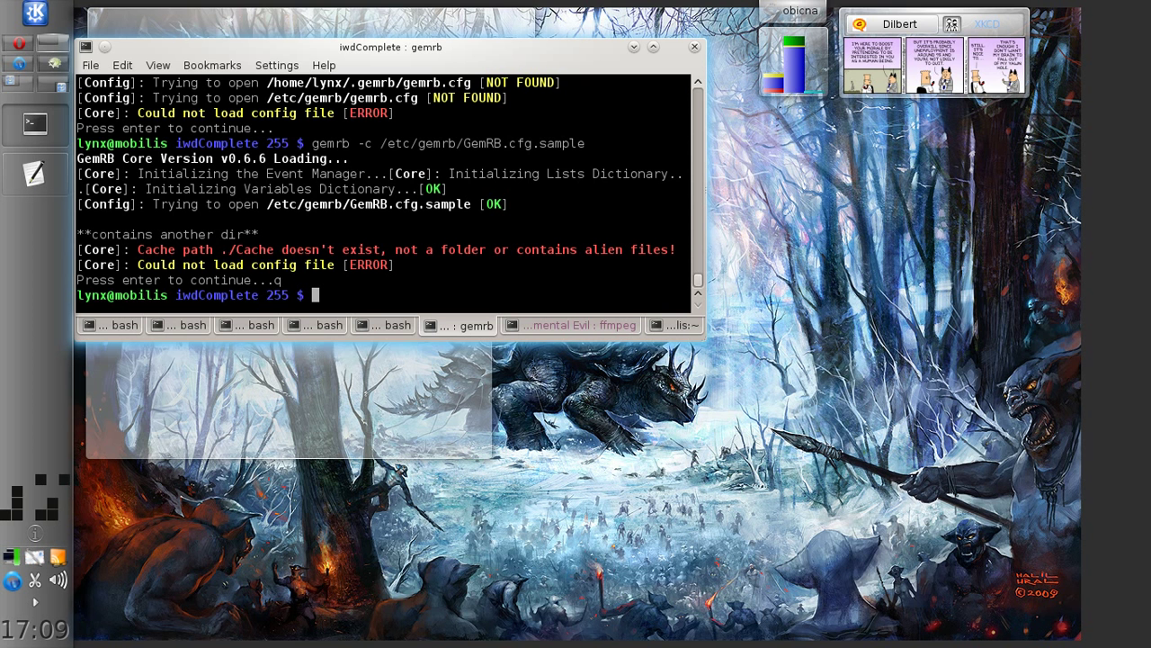
text(rmdir)
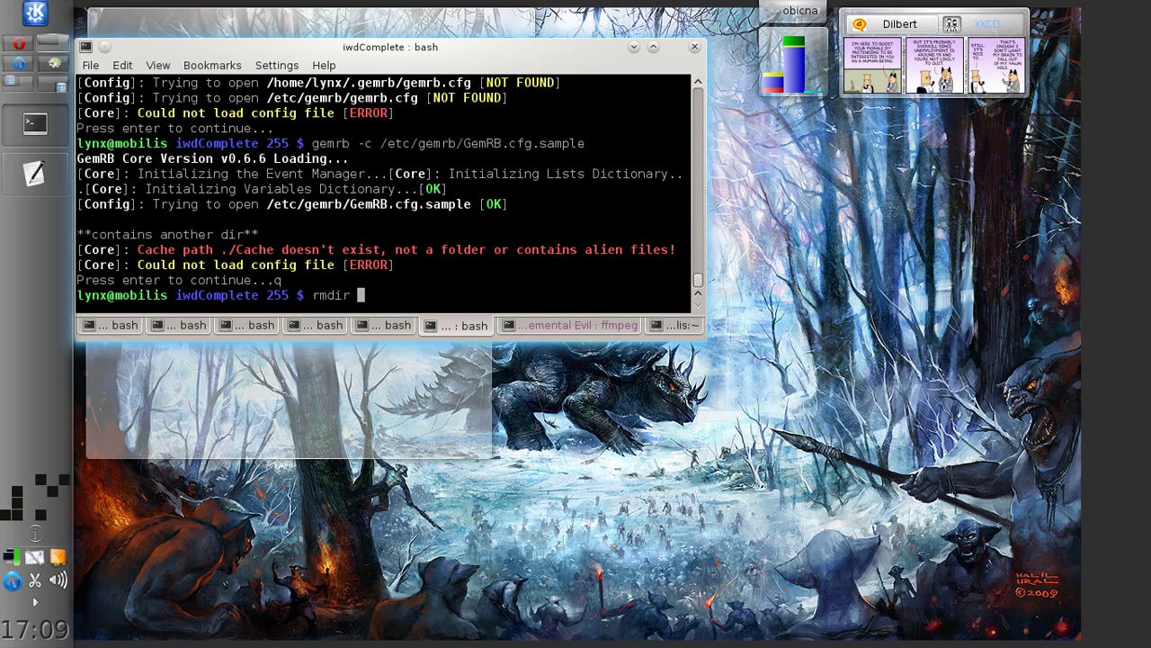
Remove the Data subfolder inside Cache with rmdir Cache/Data/.
text(o)
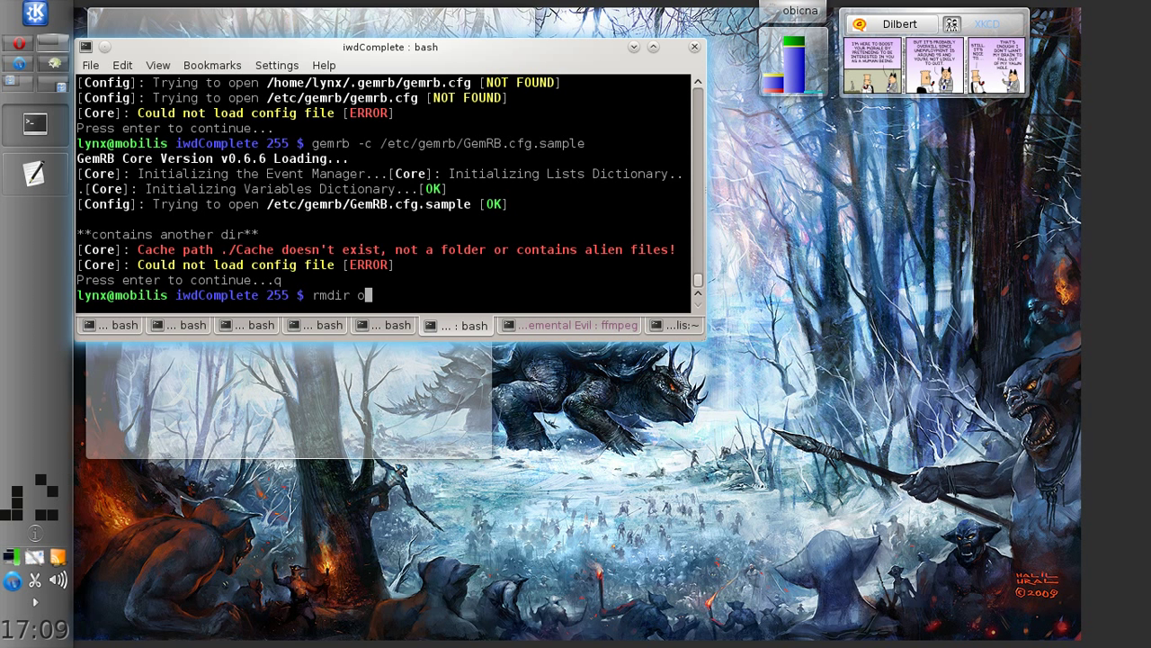
key(BackSpace)
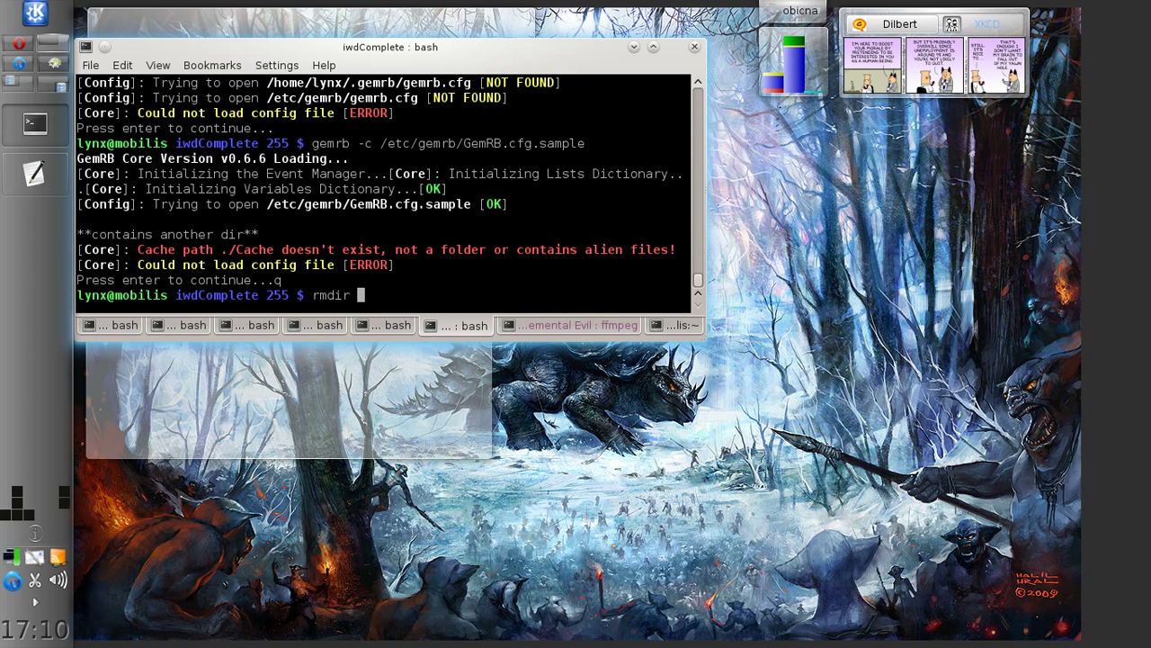
text(Cache/)
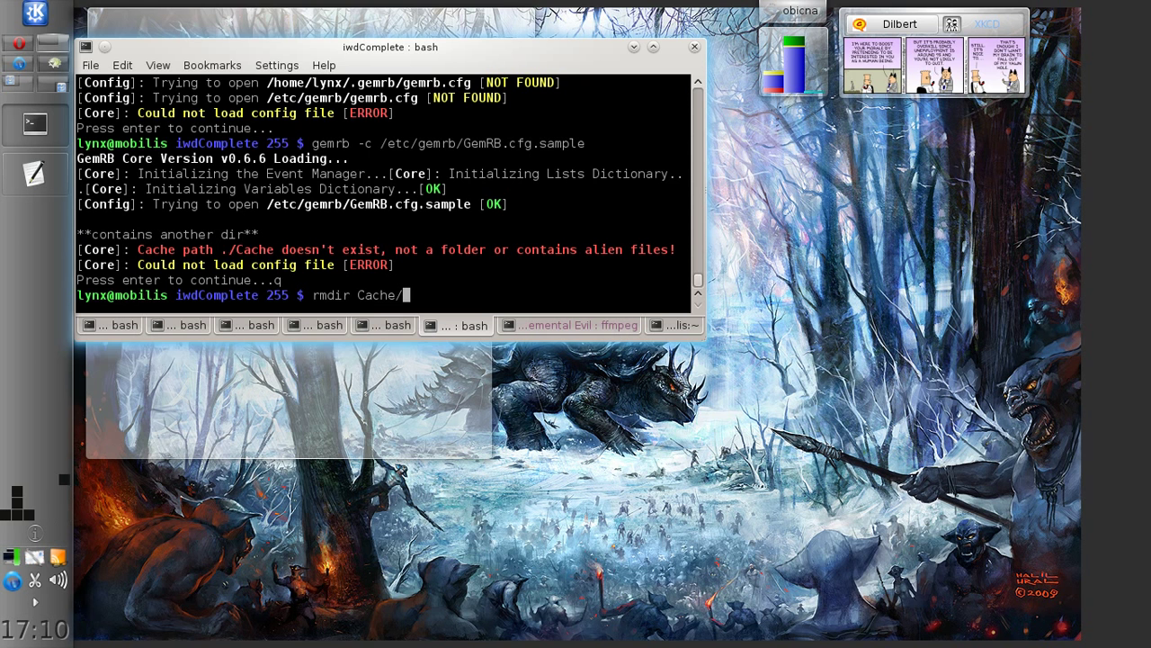
key(Return)
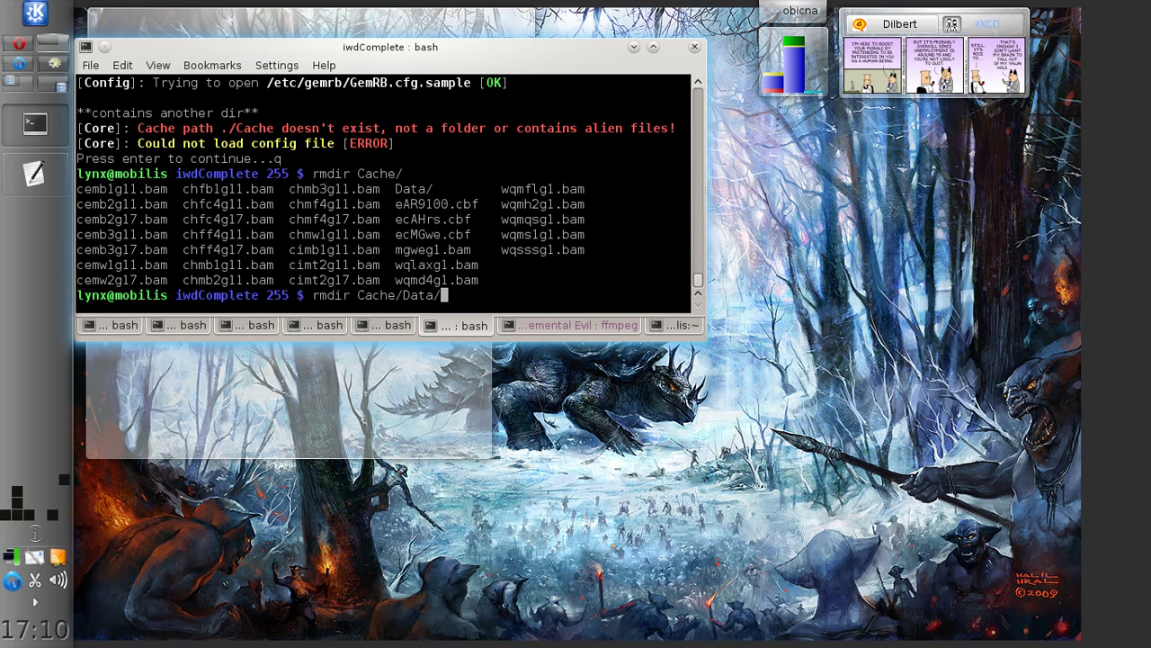
key(Return)
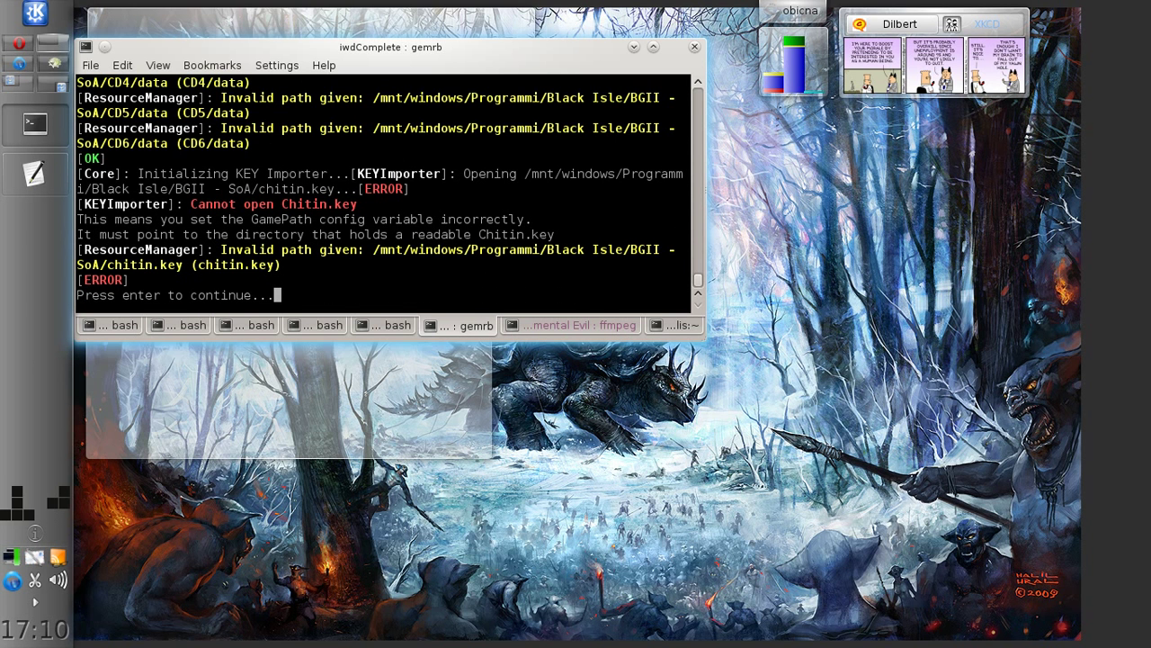
Rerun gemrb and review the log showing the chitin.key error from the BGII GamePath.
key(Return)
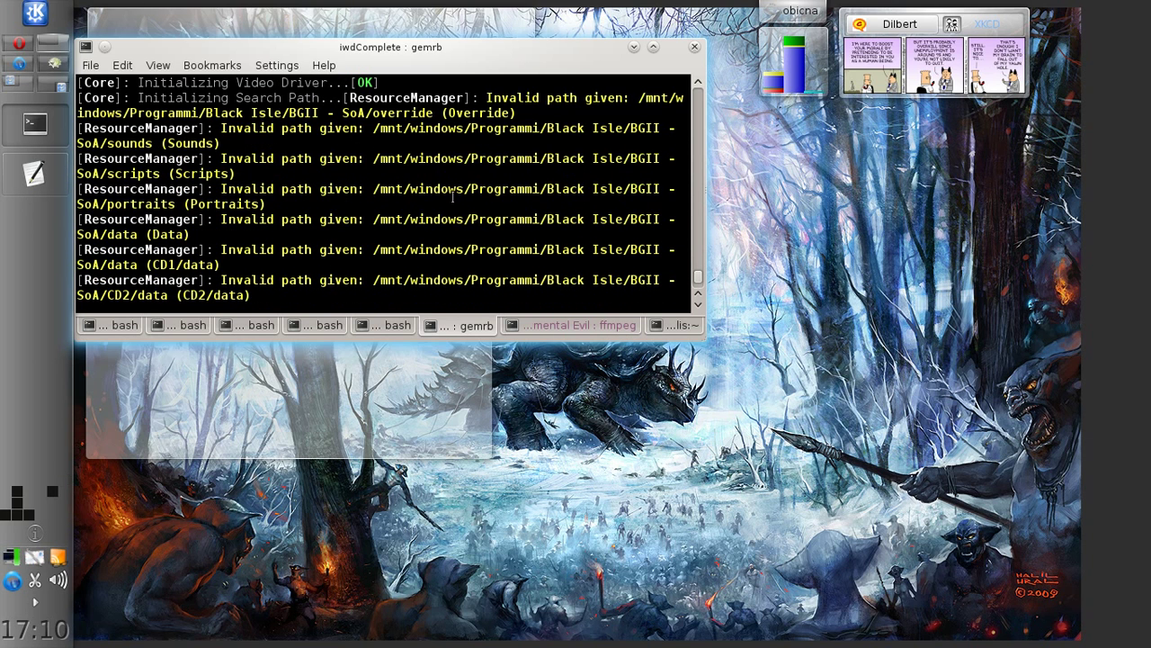
scroll(down, 3)
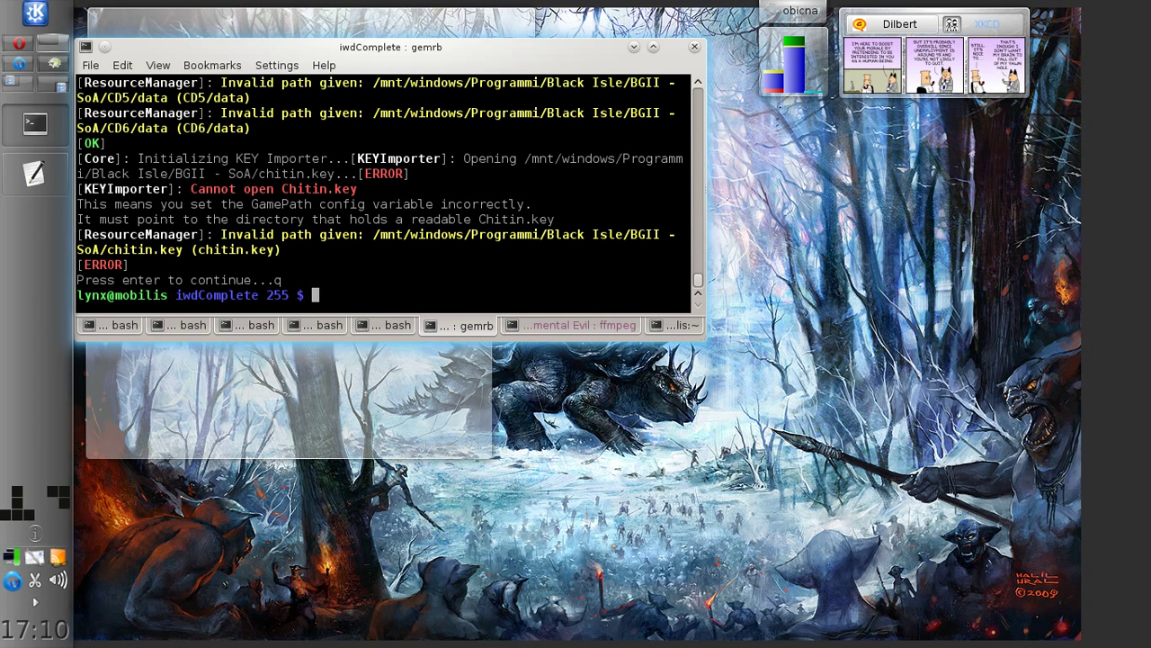
Copy /etc/gemrb/GemRB.cfg.sample into the current iwdComplete folder with cp.
text(c)
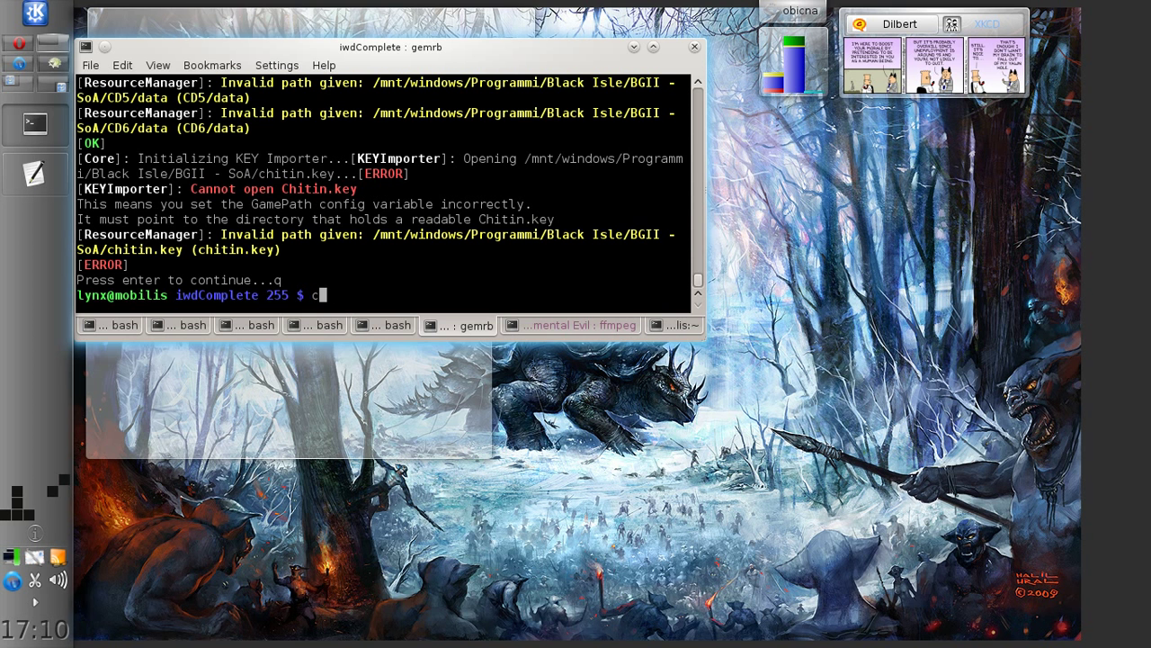
text(p)
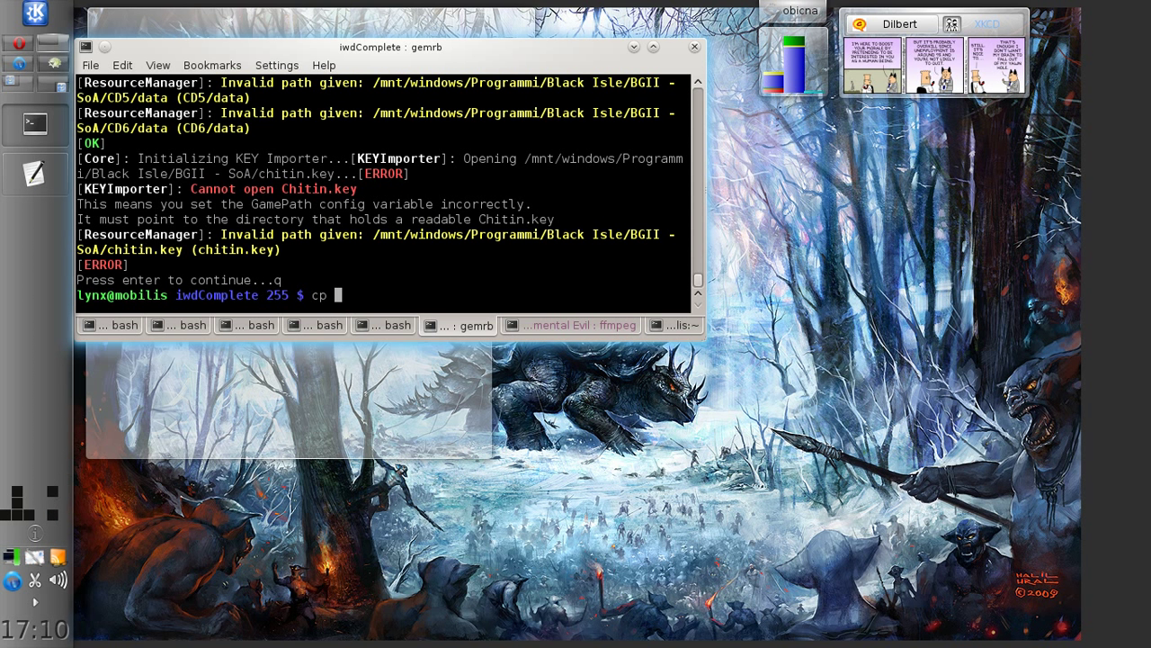
text(/etc/gemrb/GemRB.cfg.sample)
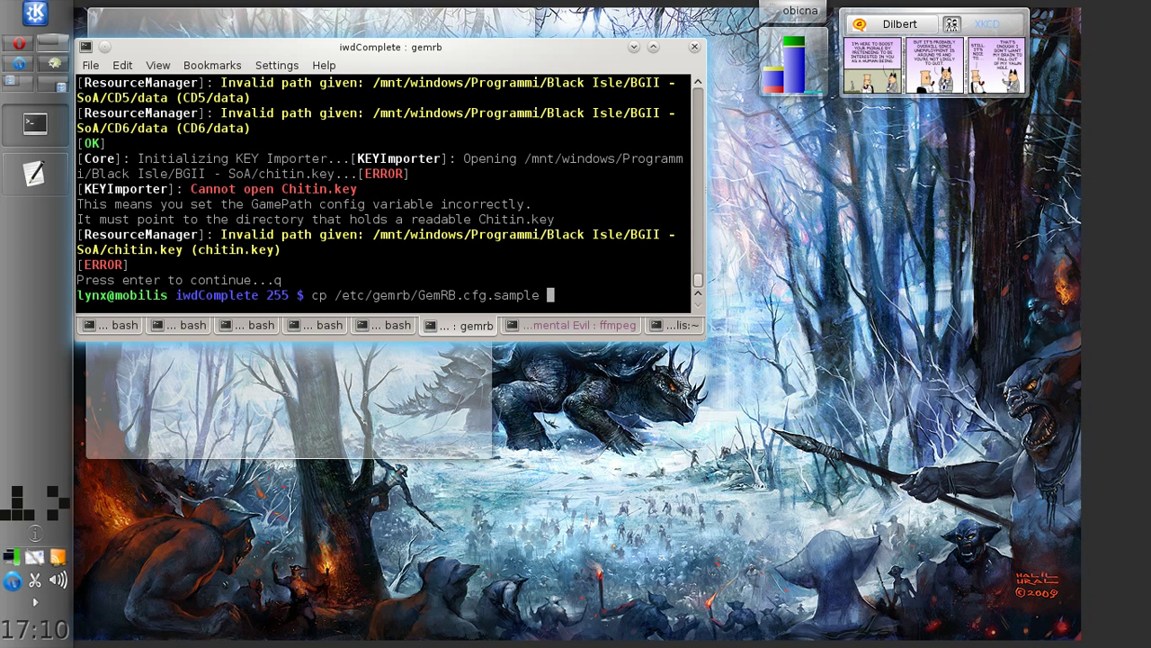
text(.)
text(nano)
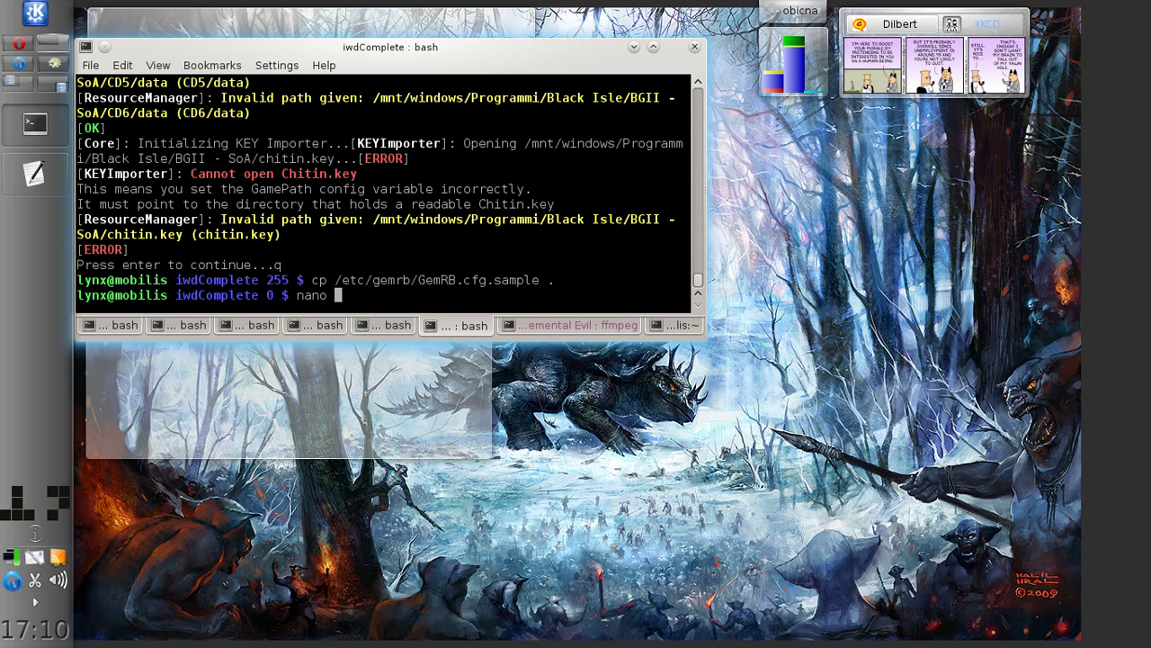
text(G)
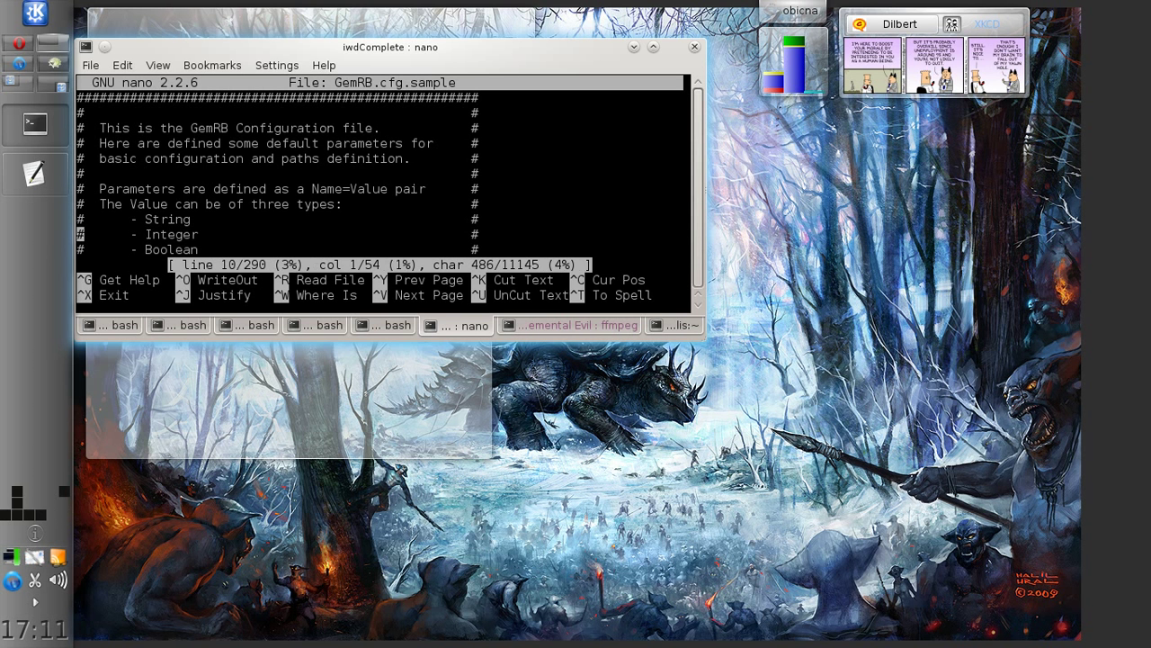
Set GameType=how in the copied config, leaving GameName=Baldur's Gate 2.
scroll(down, 3)
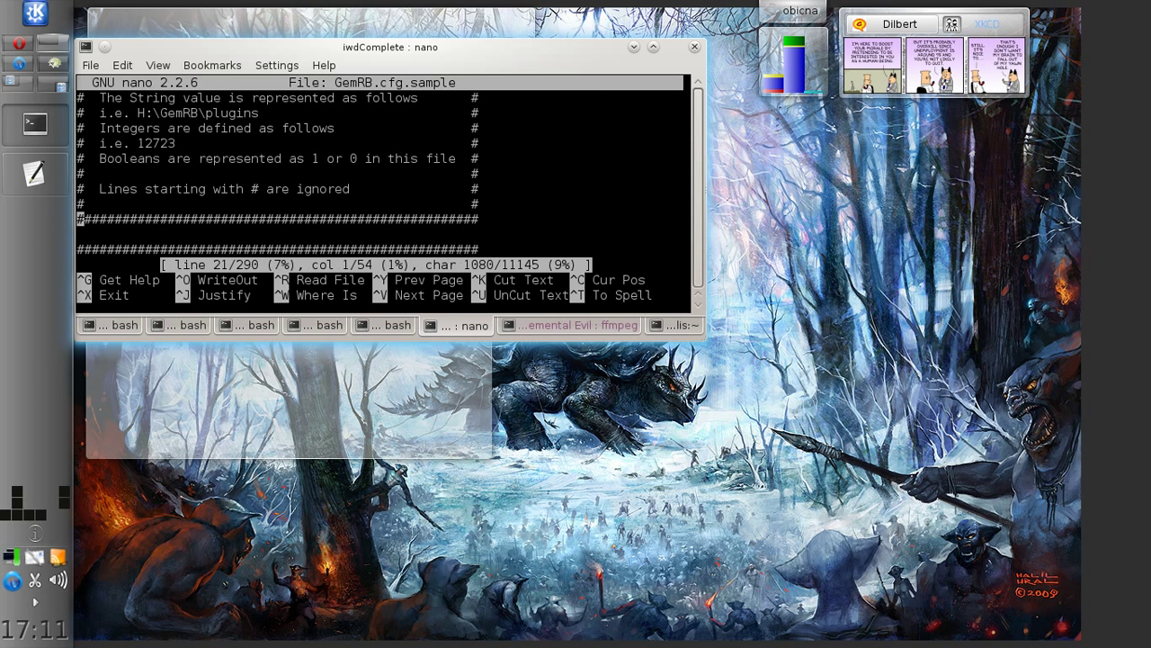
scroll(down, 3)
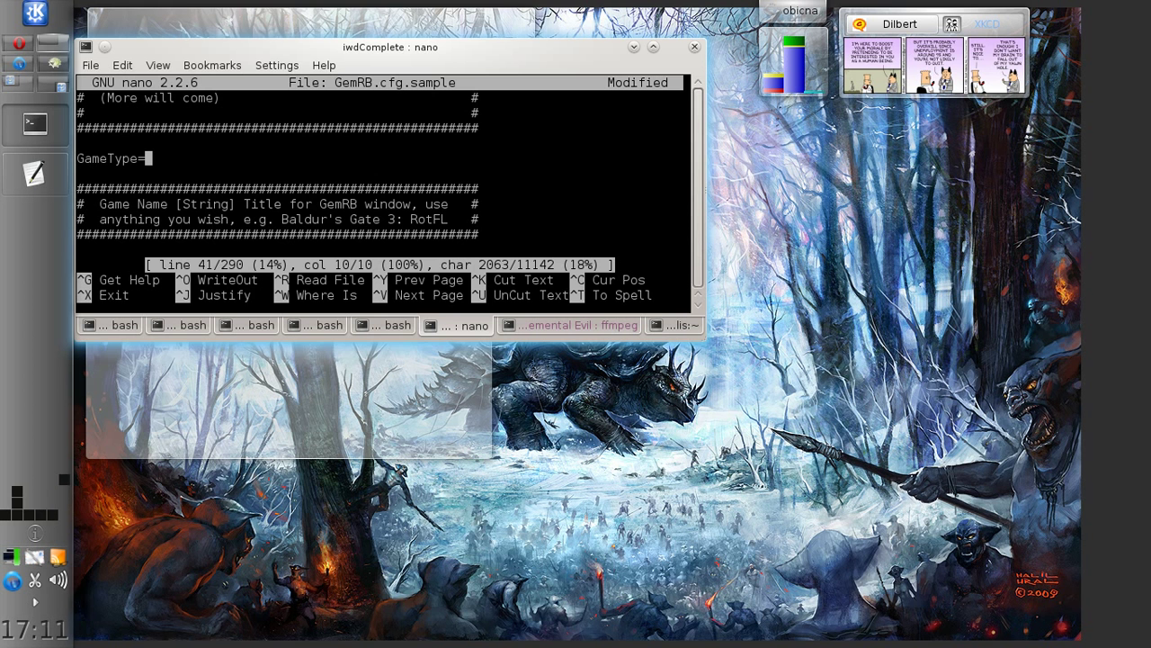
scroll(up, 3)
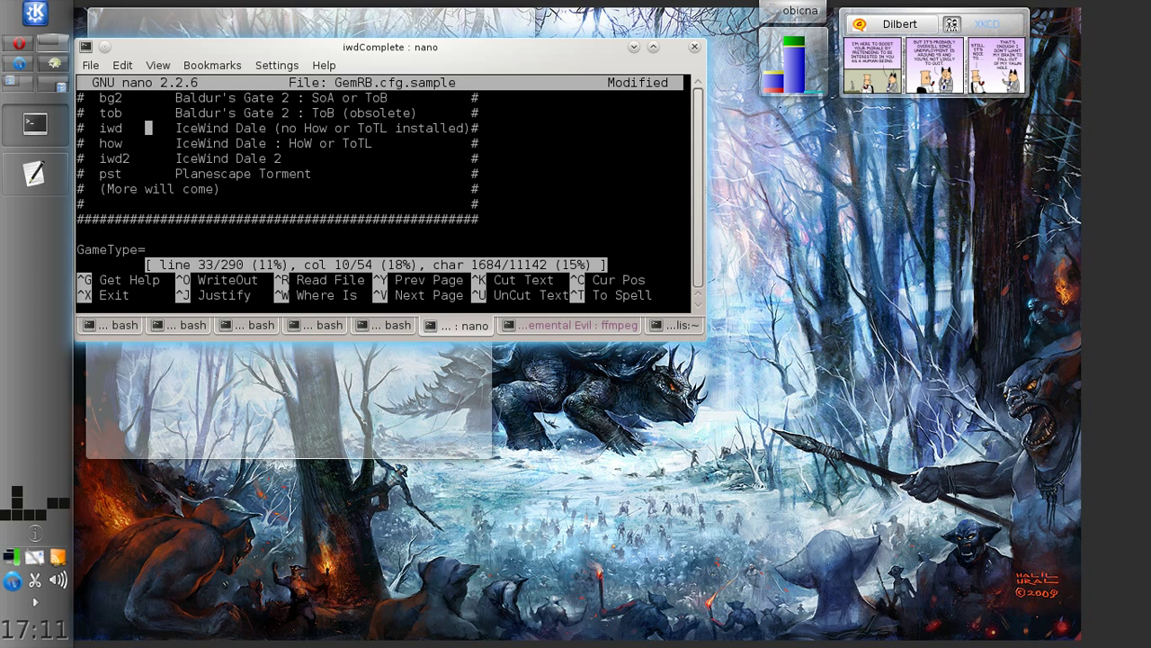
key(Down)
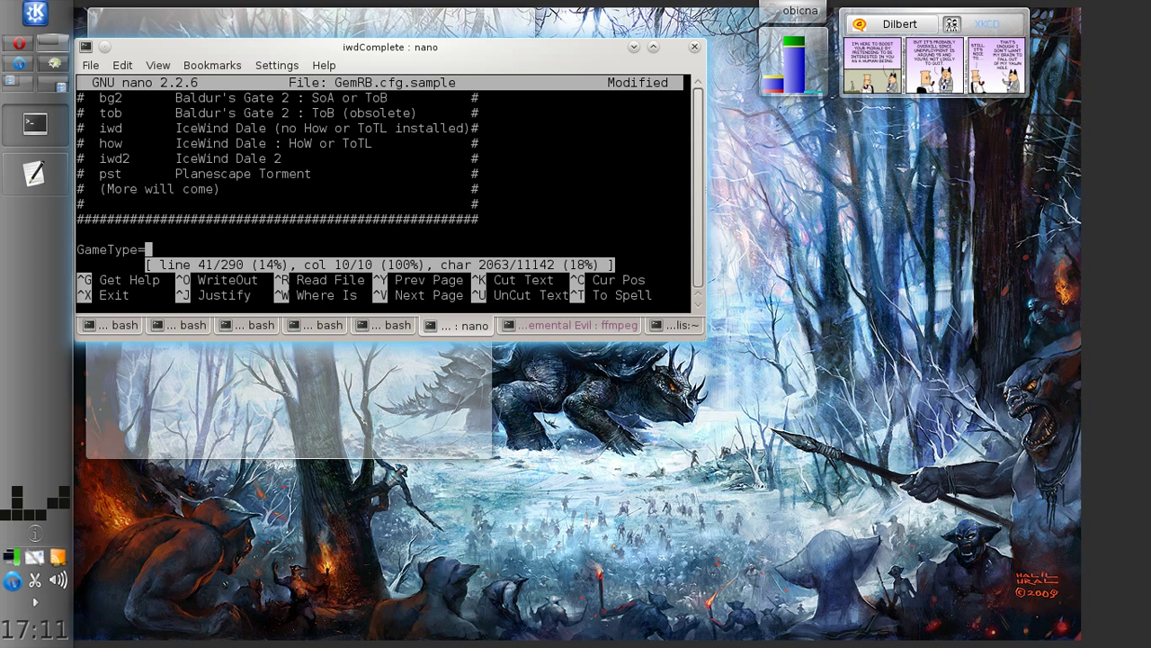
text(how)
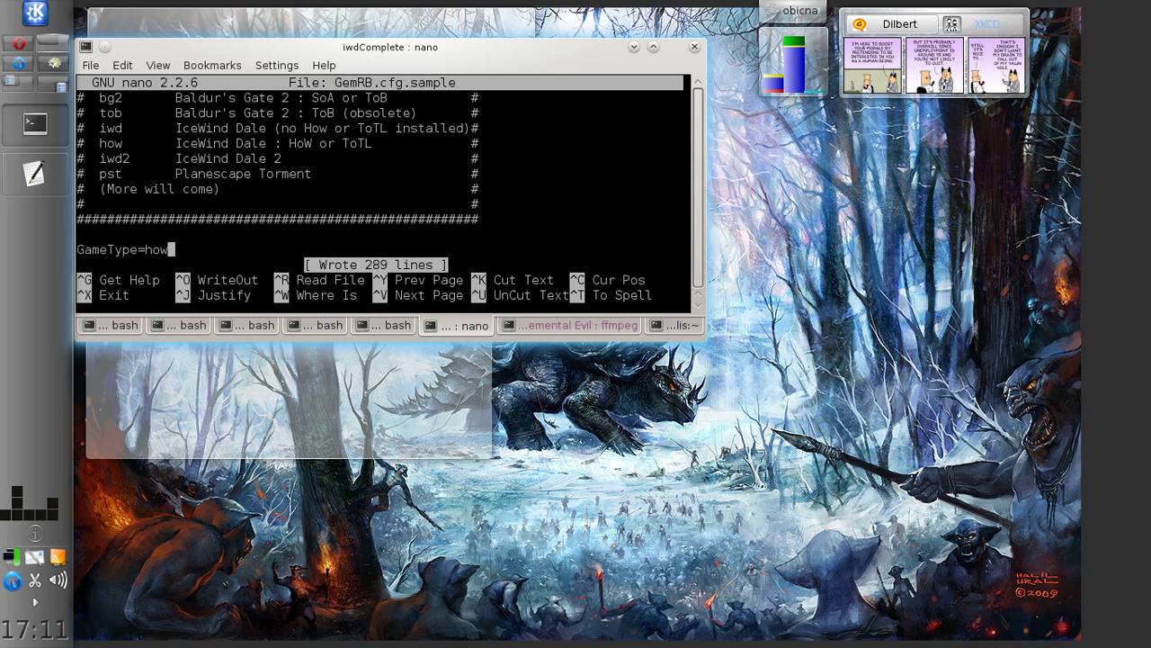
scroll(down, 3)
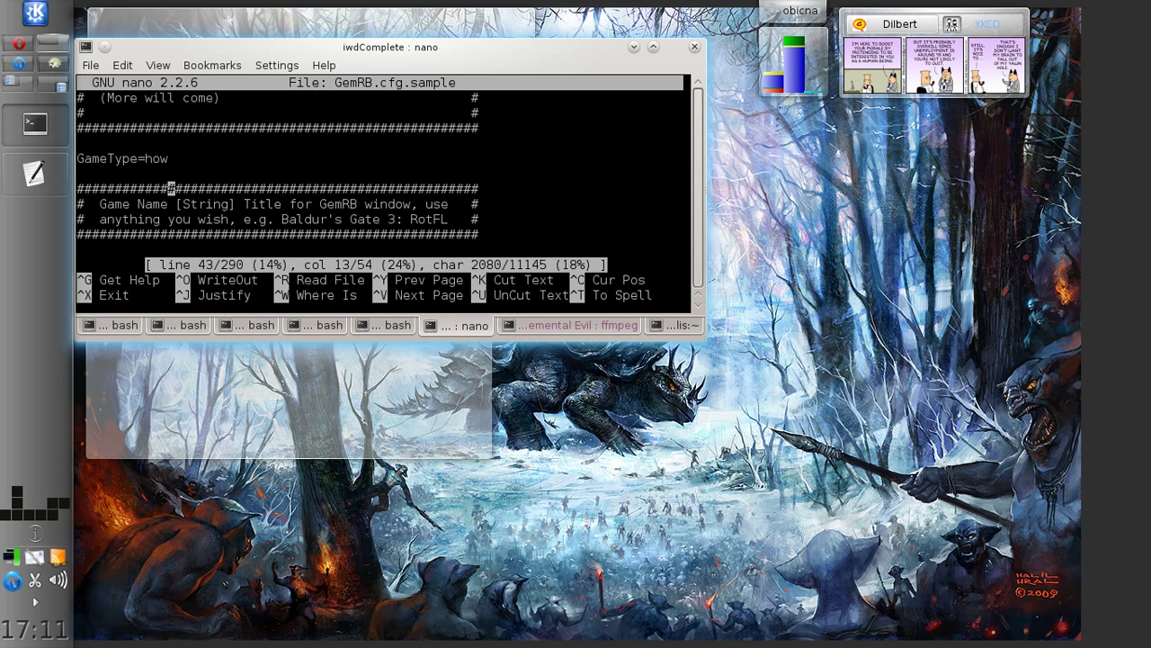
text(GameName=Baldur's Gate 2)
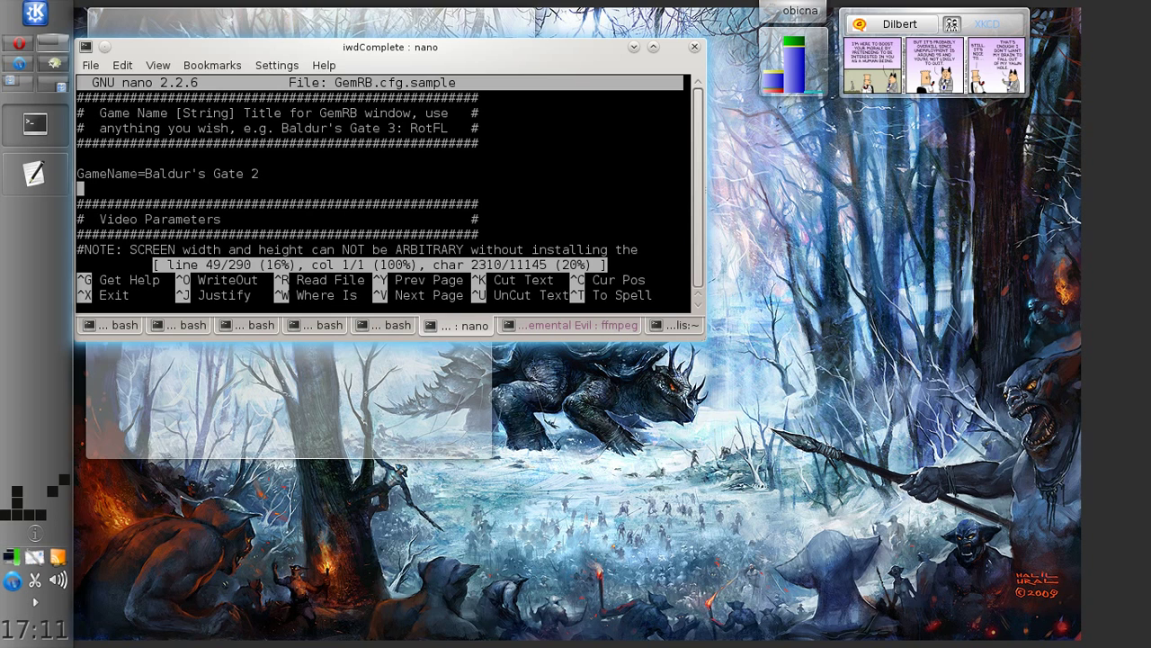
scroll(down, 3)
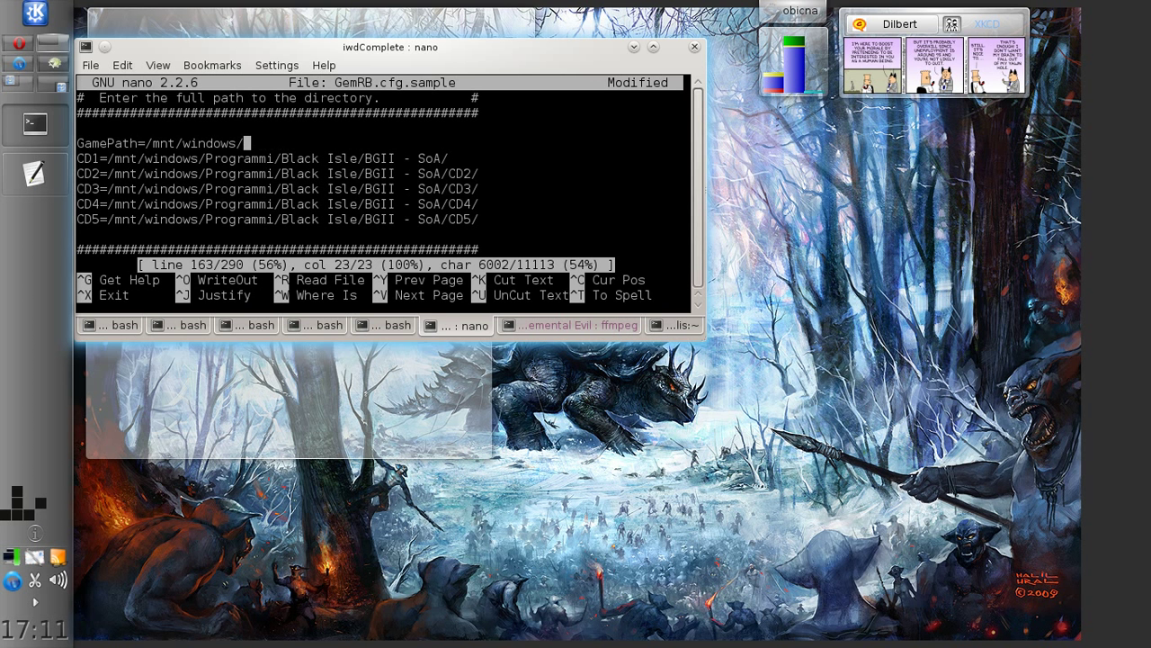
Replace the old GamePath with /home/lynx/ie/icewindComplete, then save and exit nano.
key(BackSpace)
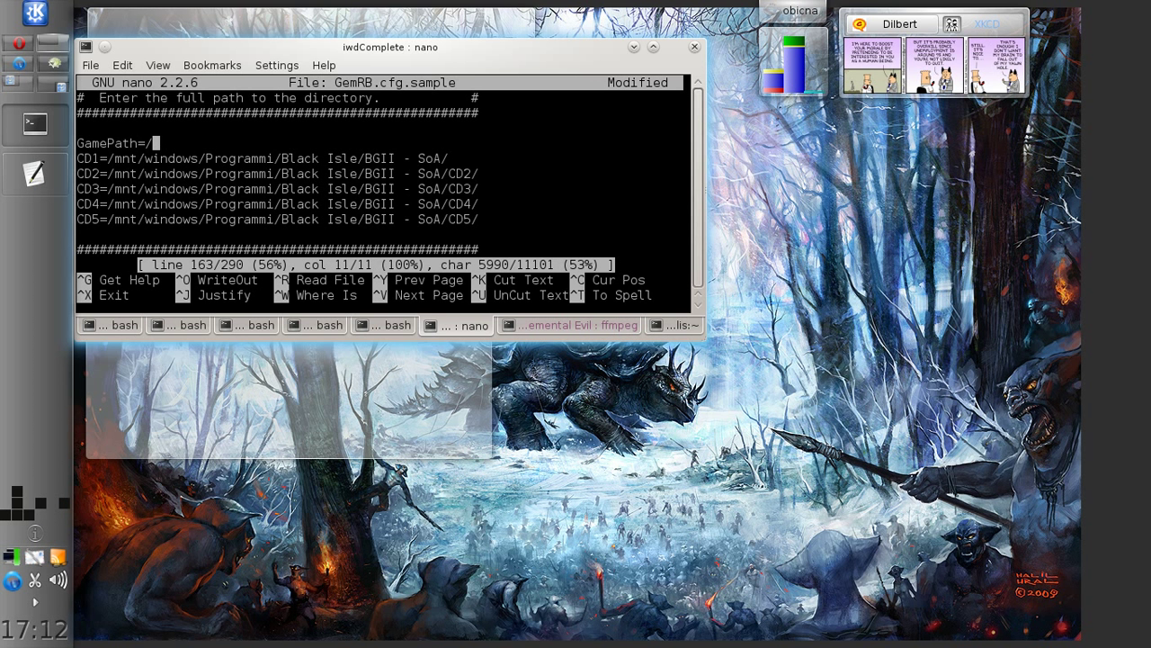
text(home/)
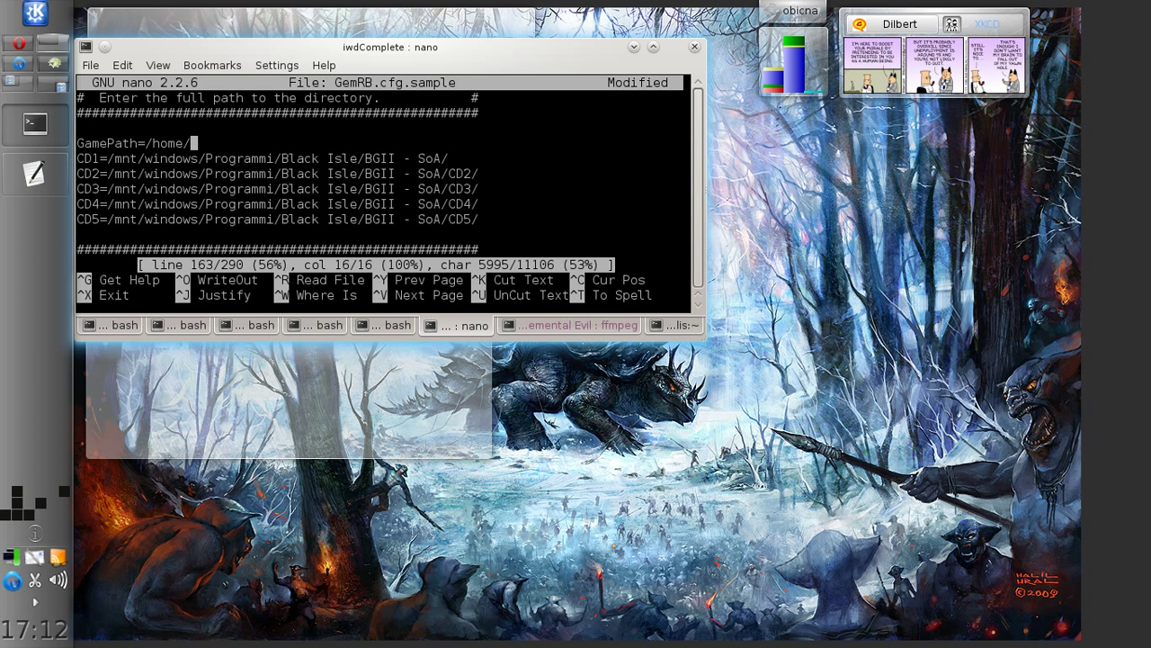
text(lynx/ie/)
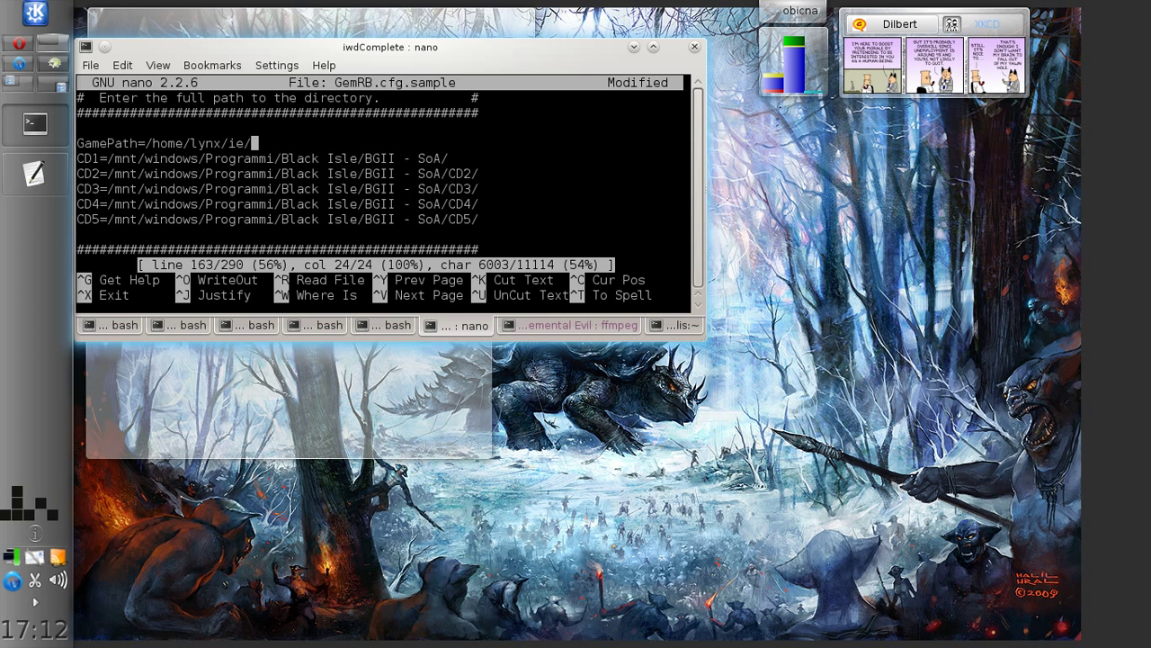
text(icew)
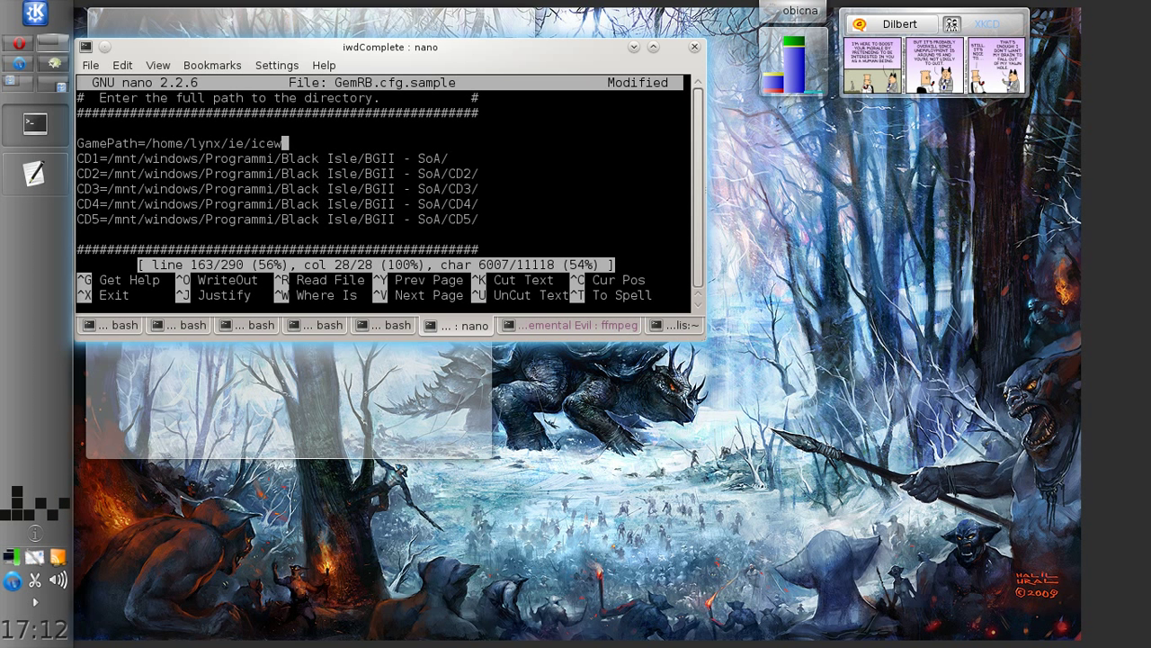
text(ind)
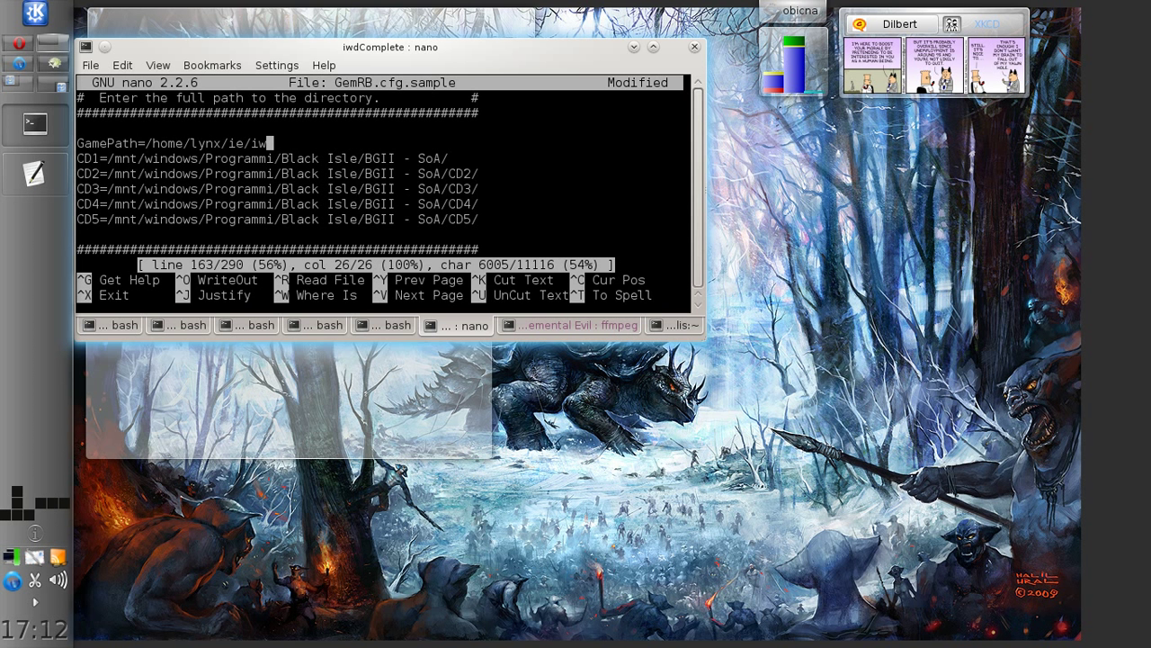
text(Complete)
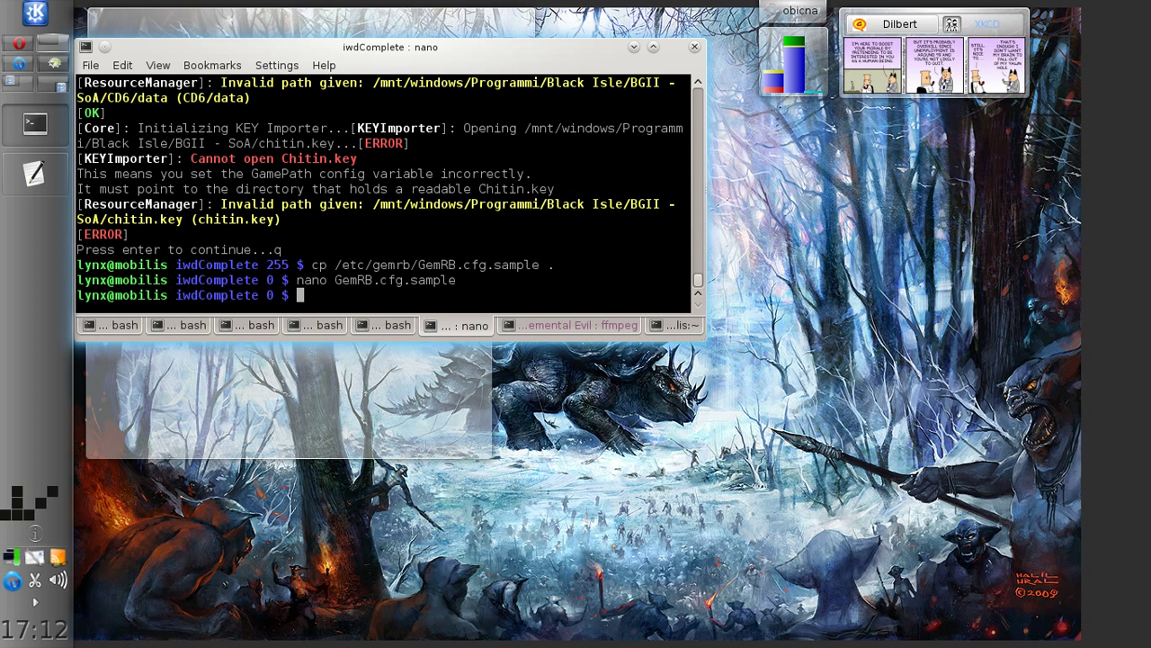
Launch gemrb -c with the sample config and choose Create Game to reach Party Formation.
text(gemrb -c /etc/gemrb/GemRB.cfg.sample)
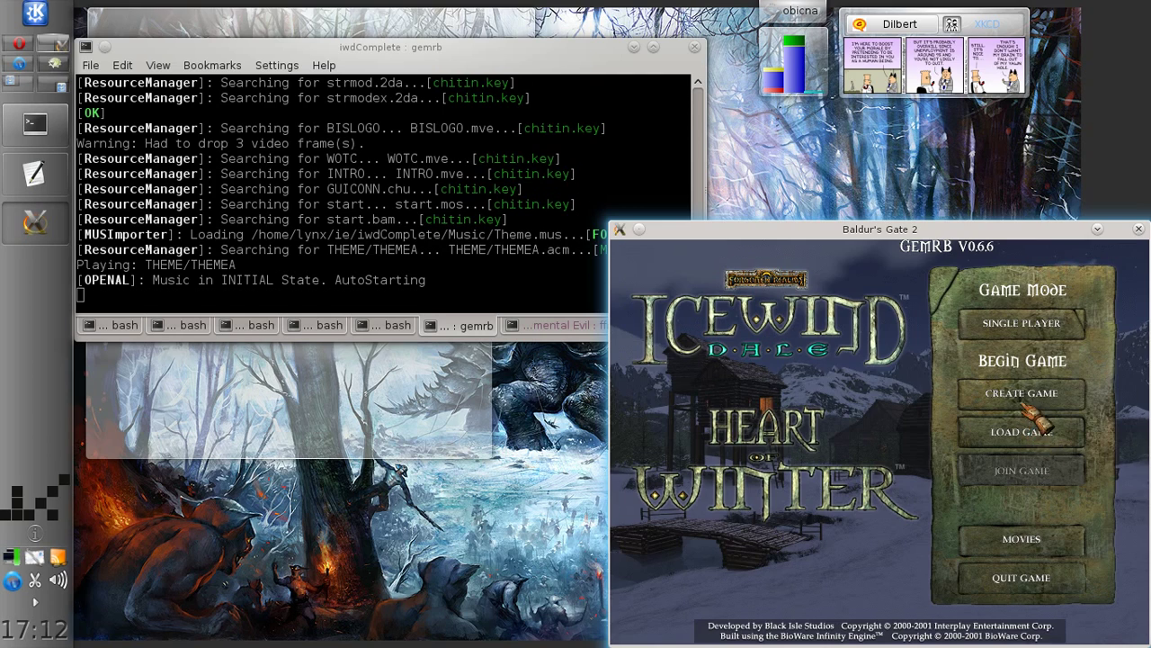
click(1021, 392)
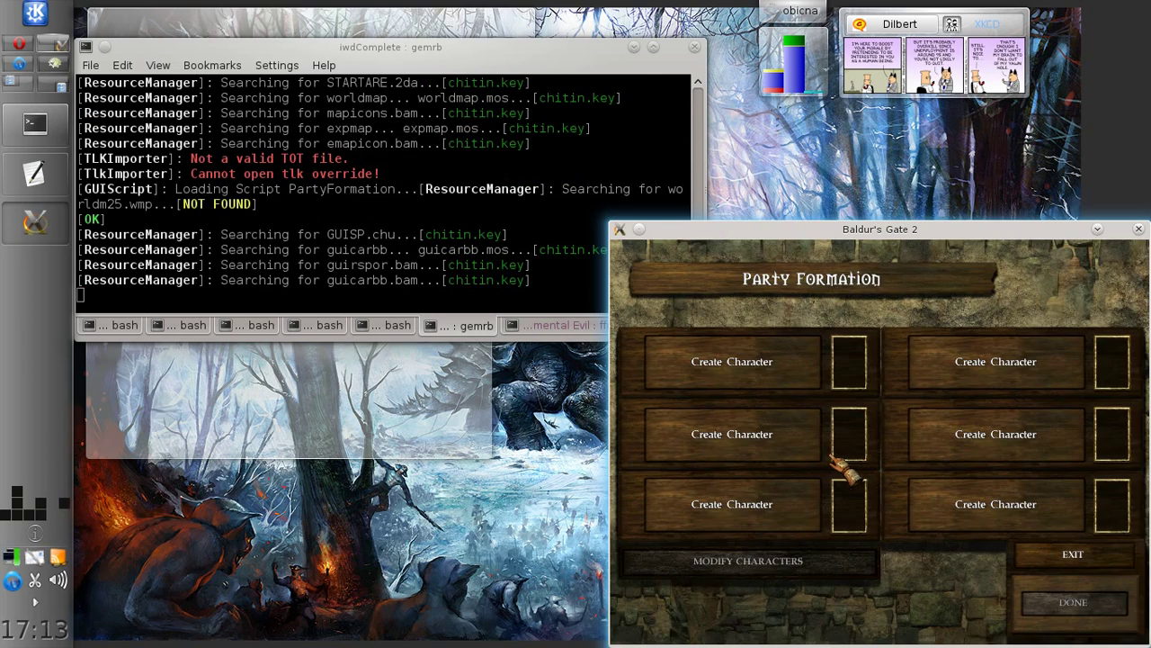
Create a male elf true neutral druid, pick its voice set, and accept it into slot one.
click(730, 360)
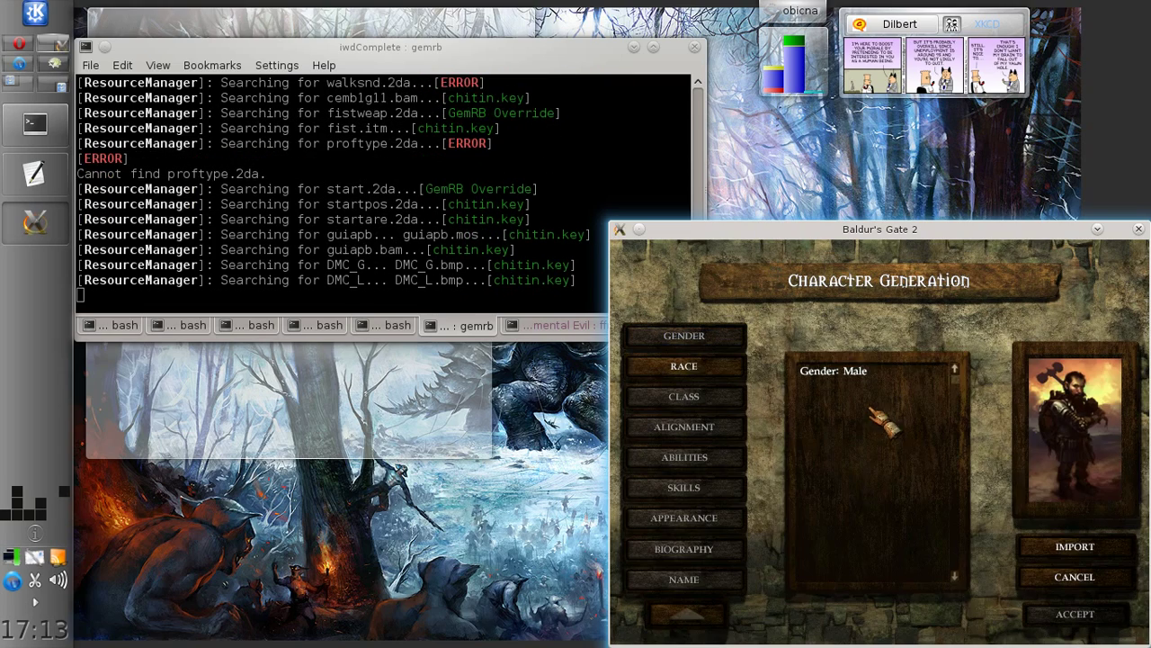
click(683, 397)
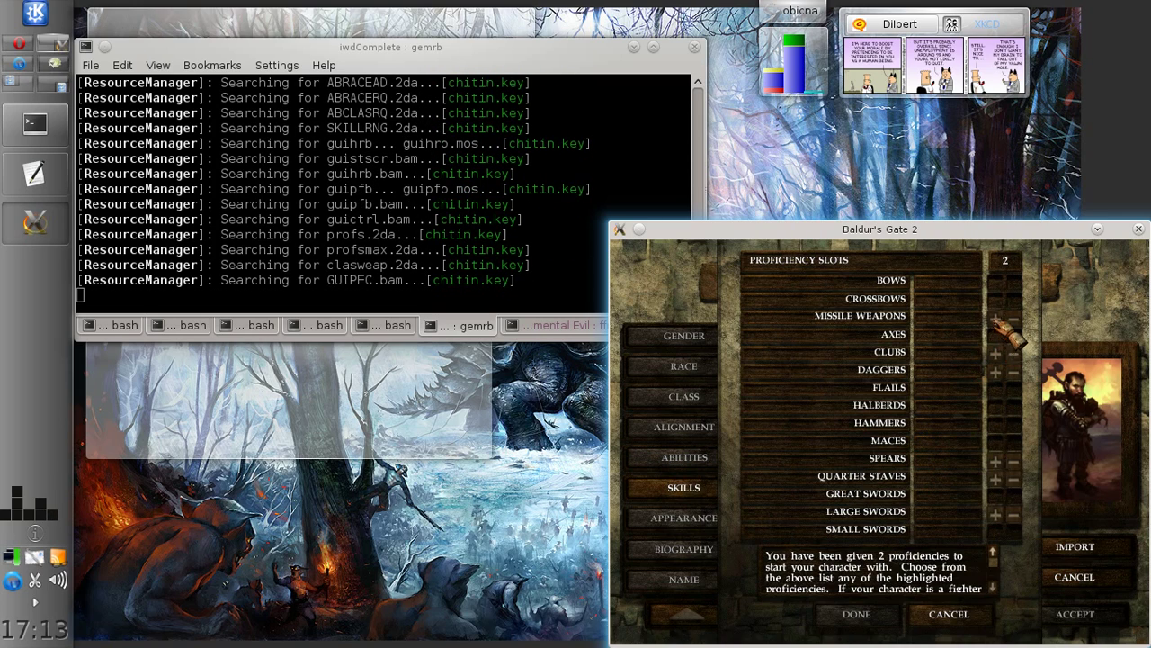
click(683, 518)
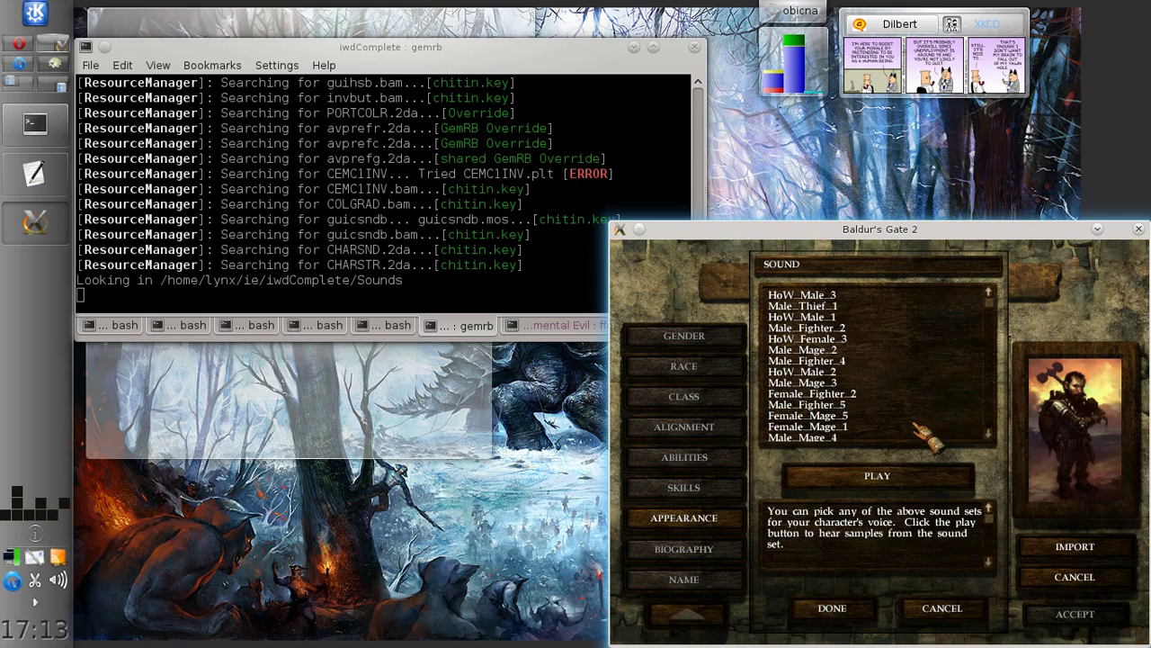
mouse_move(849, 396)
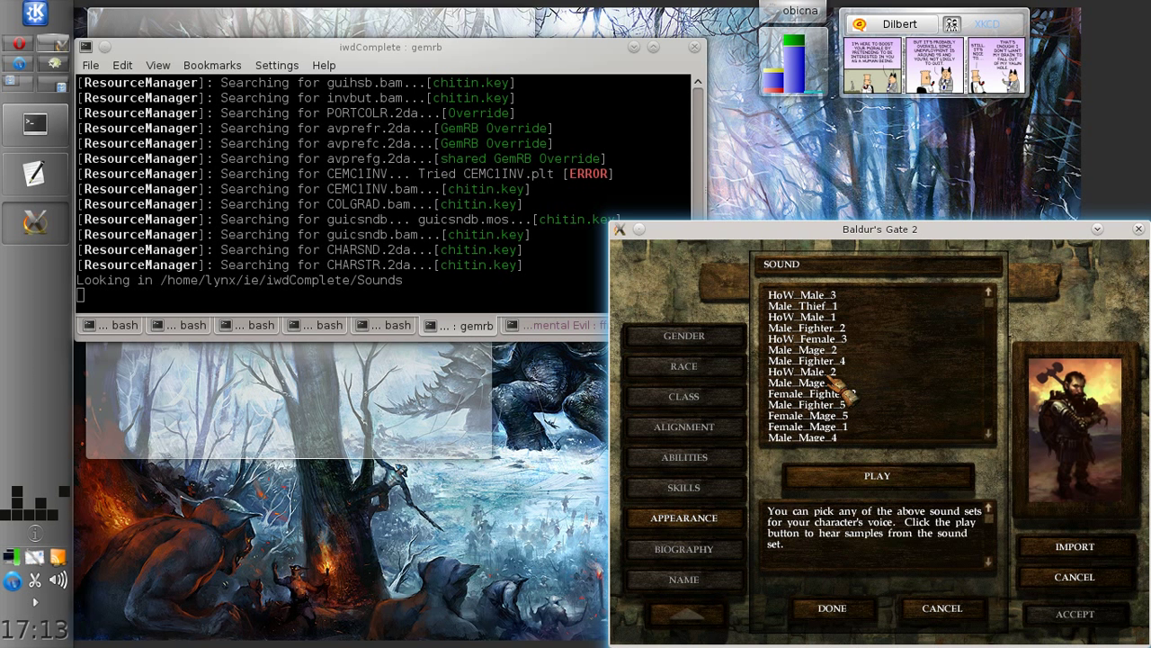
click(806, 392)
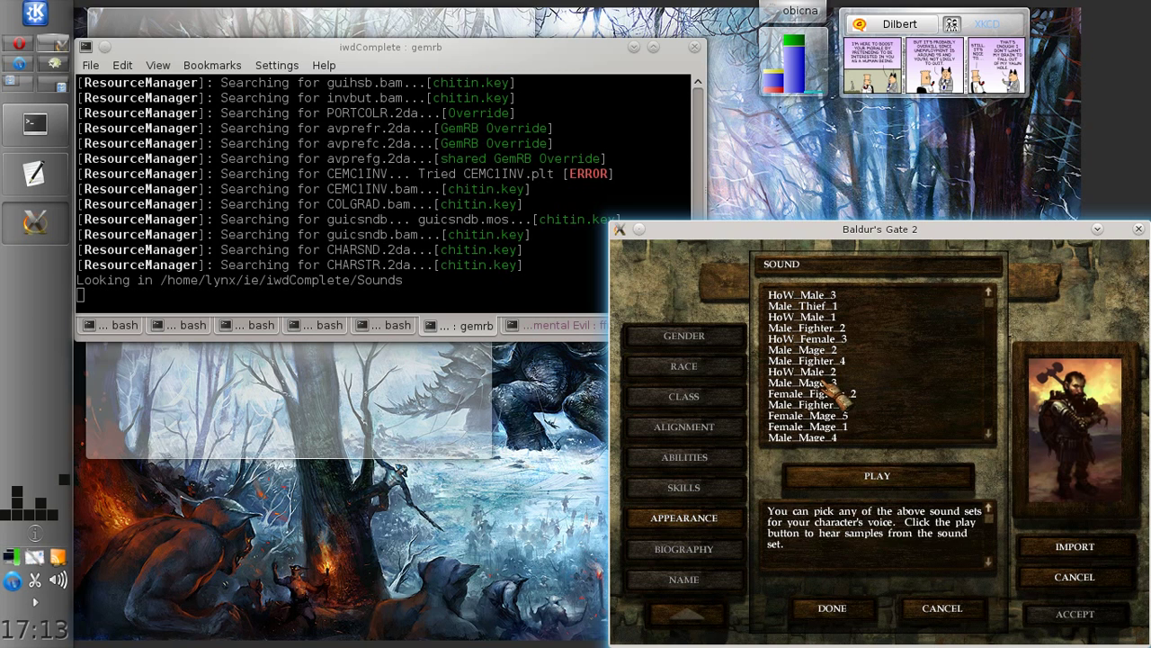
click(832, 608)
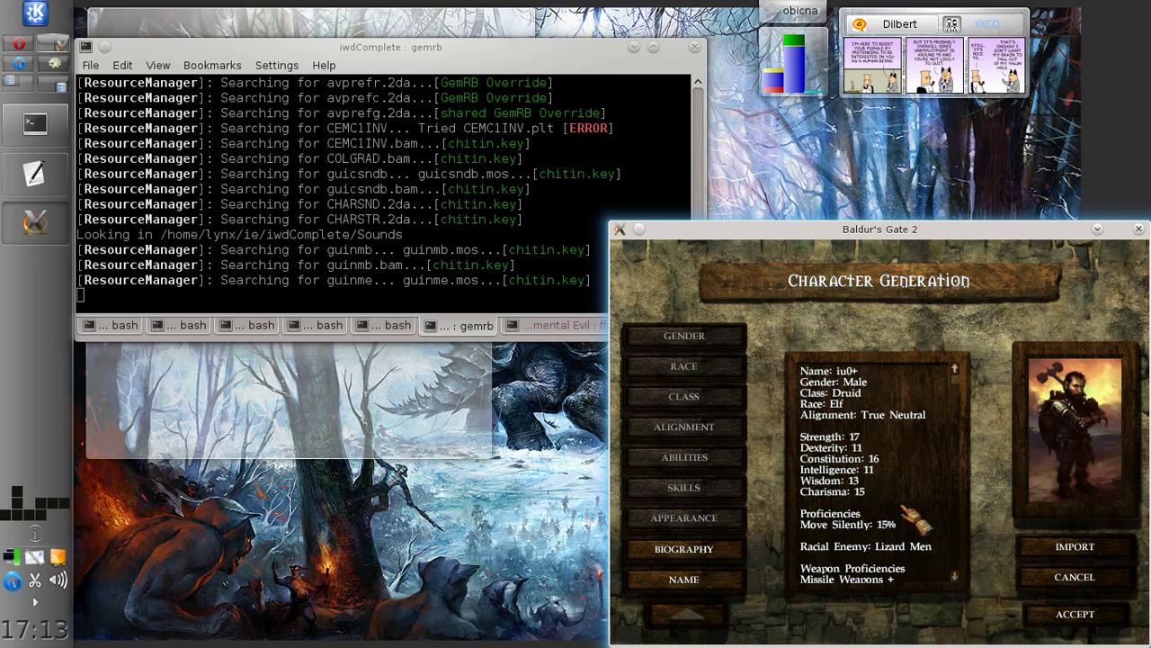
click(1074, 613)
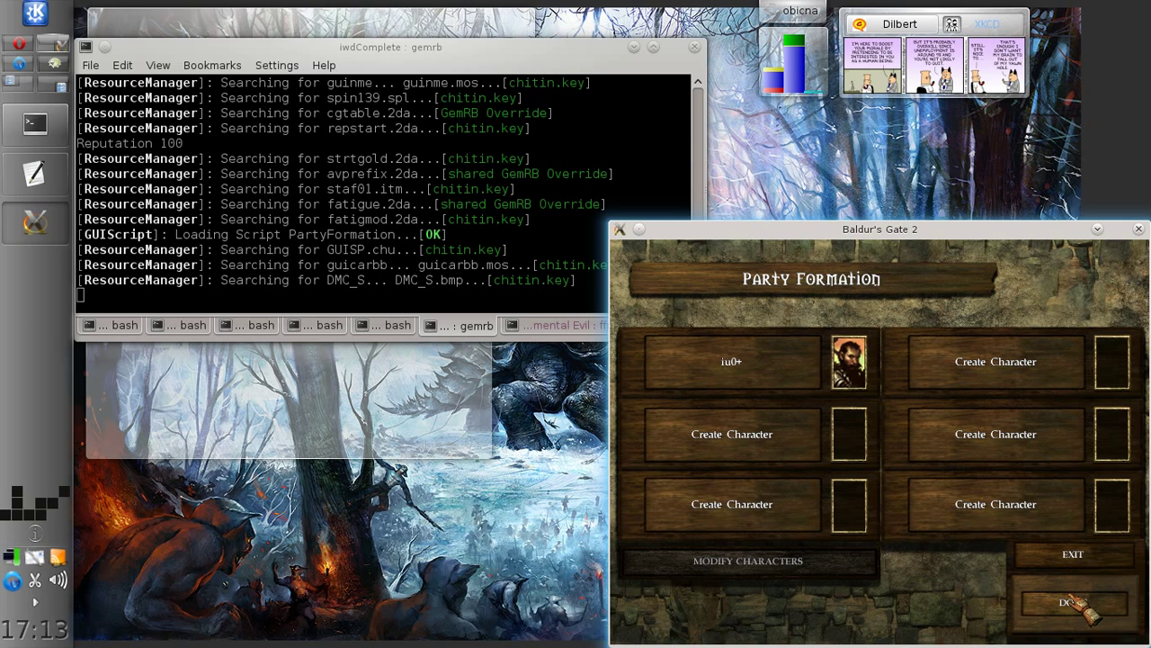
Choose Done on Party Formation to start play and reach Hjollder's opening dialogue.
click(1072, 601)
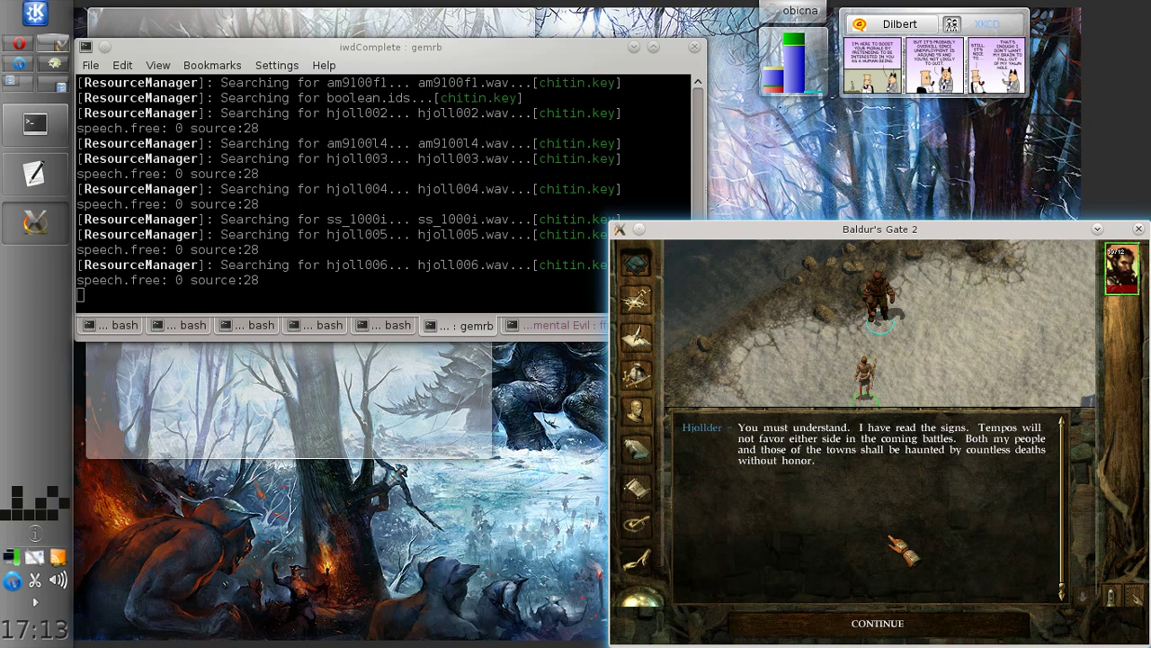
Continue past the opening dialogue, view the druid's record and priest spells, then reach Options.
click(876, 622)
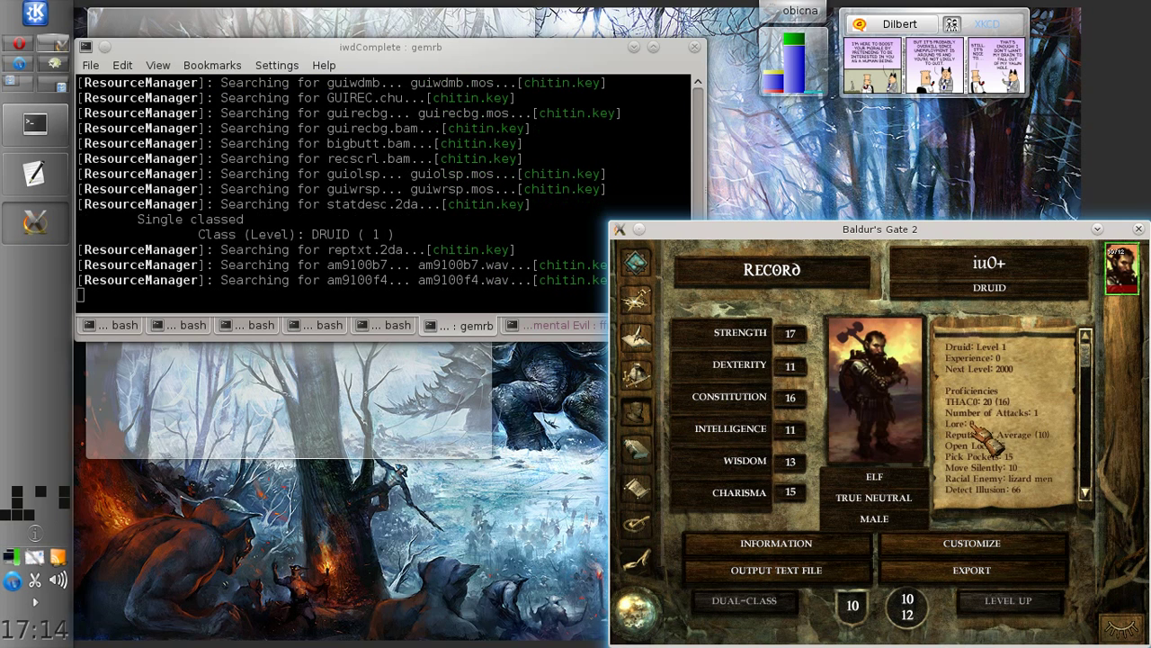
scroll(down, 3)
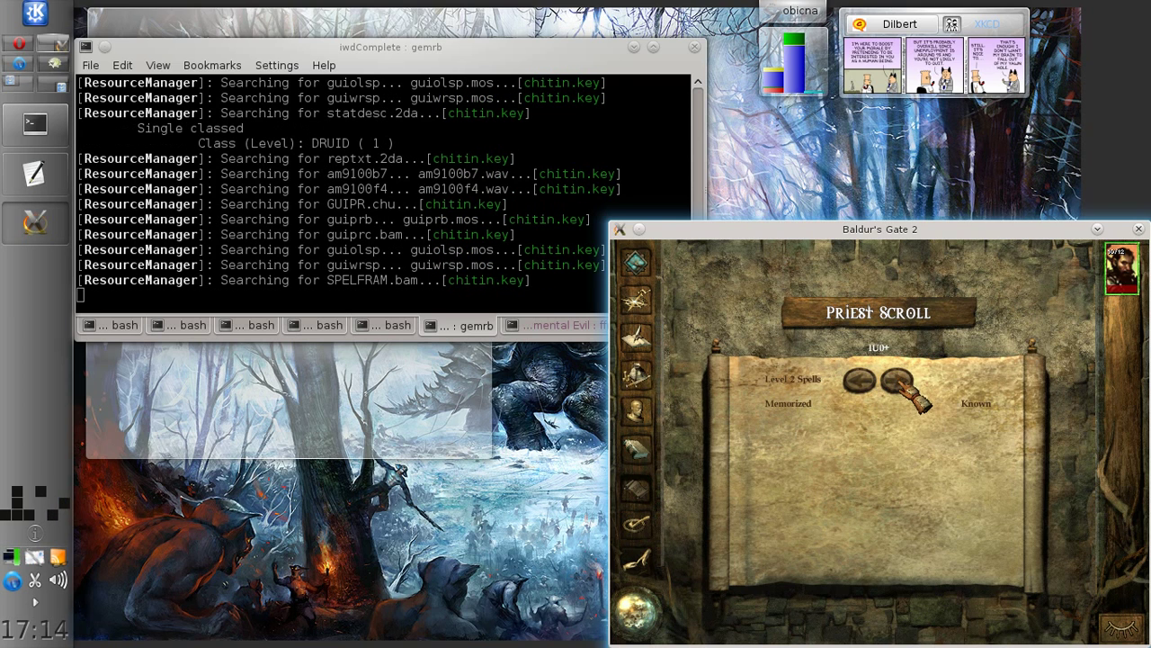
click(860, 380)
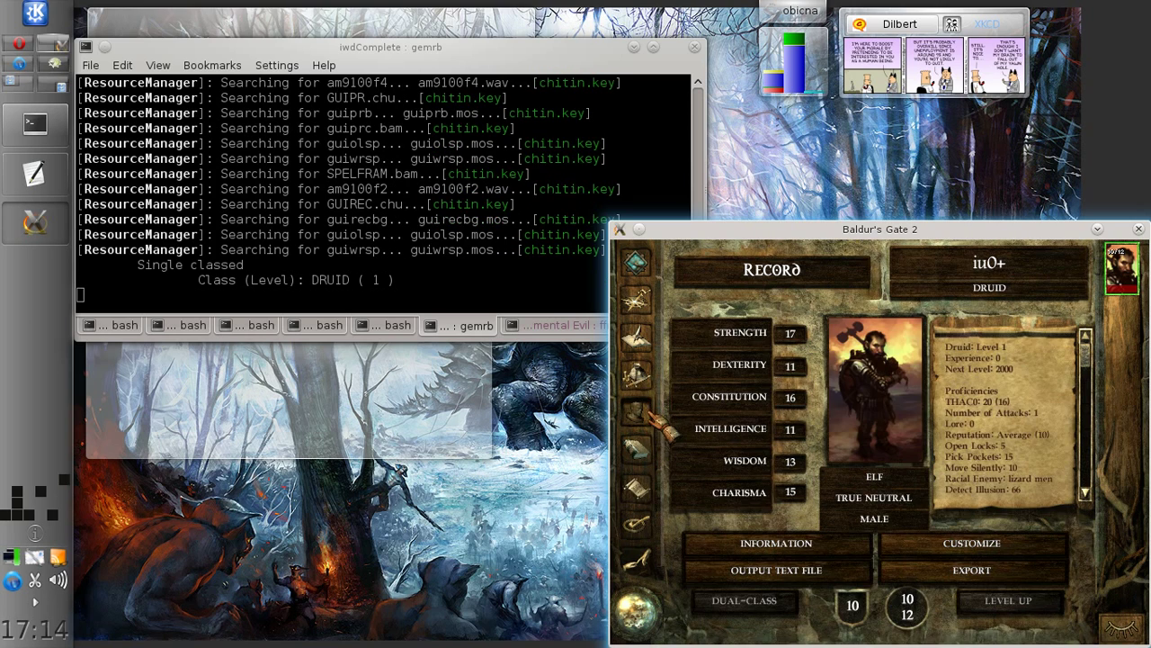
click(635, 290)
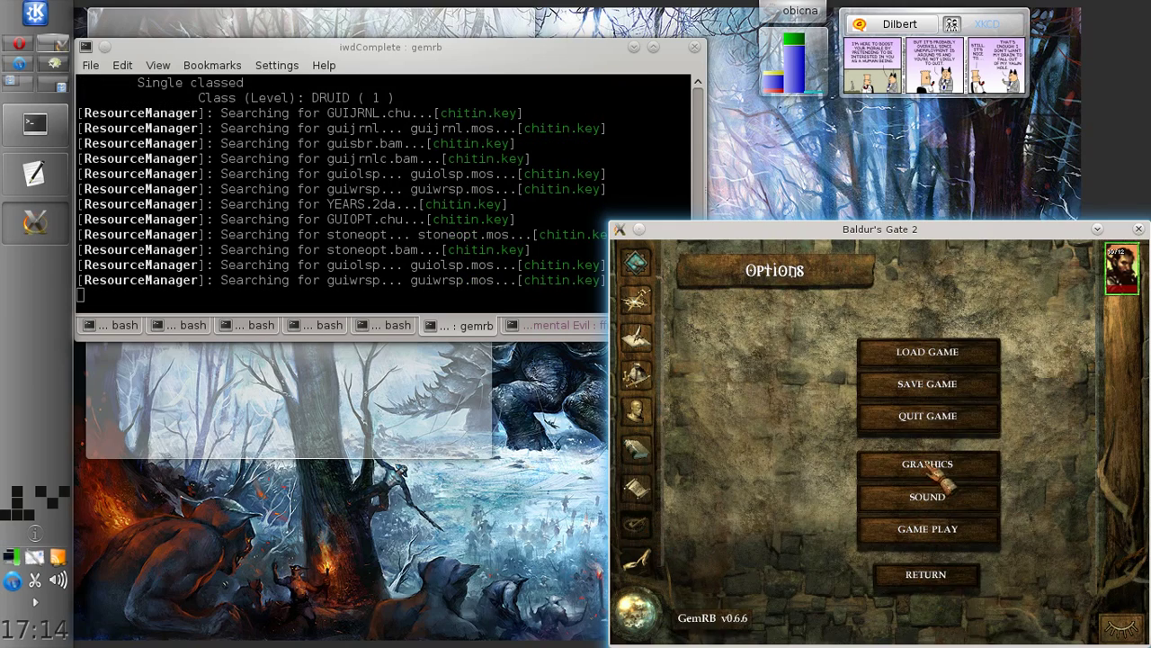
Quit the current game to the main menu, then quit GemRB back to the shell prompt.
click(926, 574)
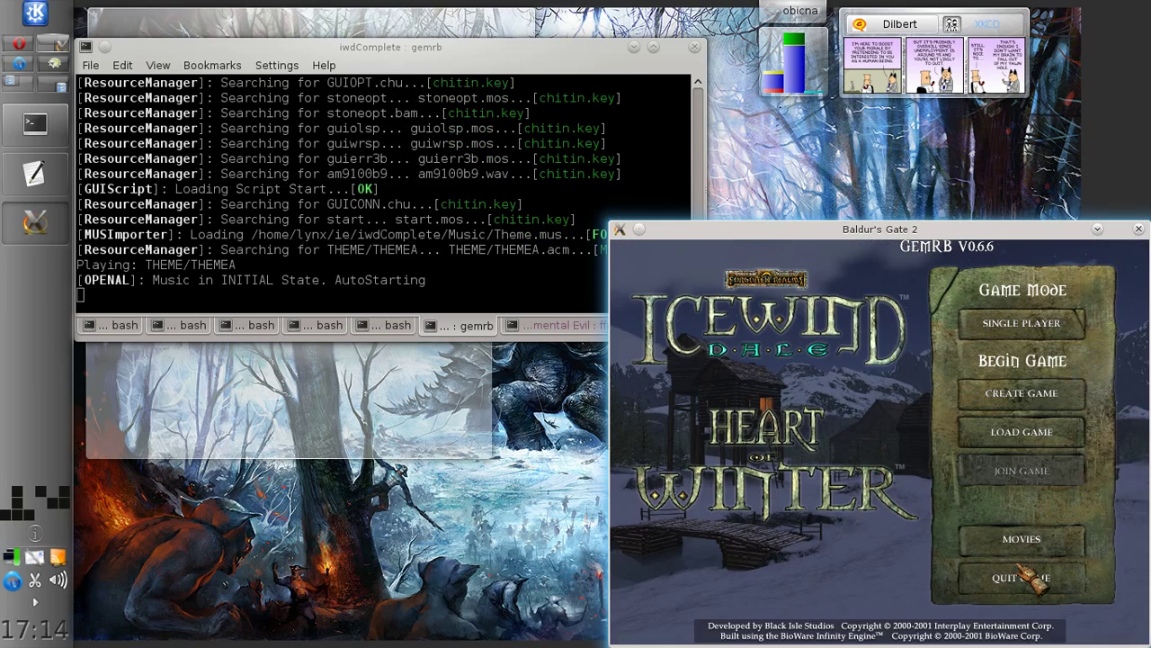
click(1139, 229)
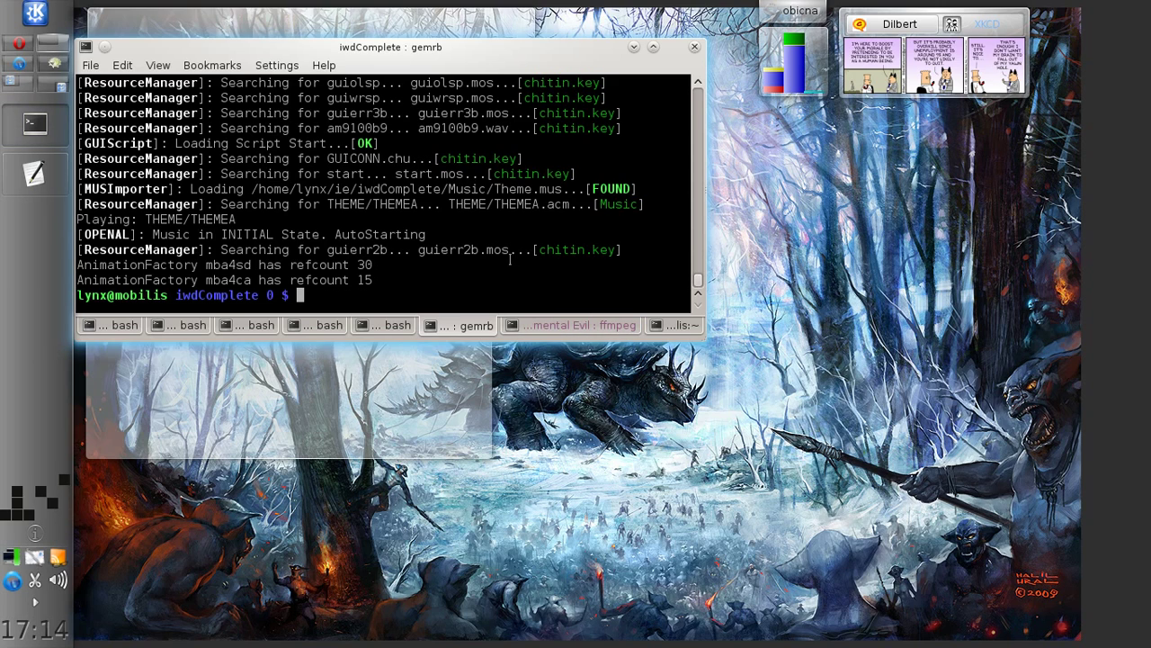